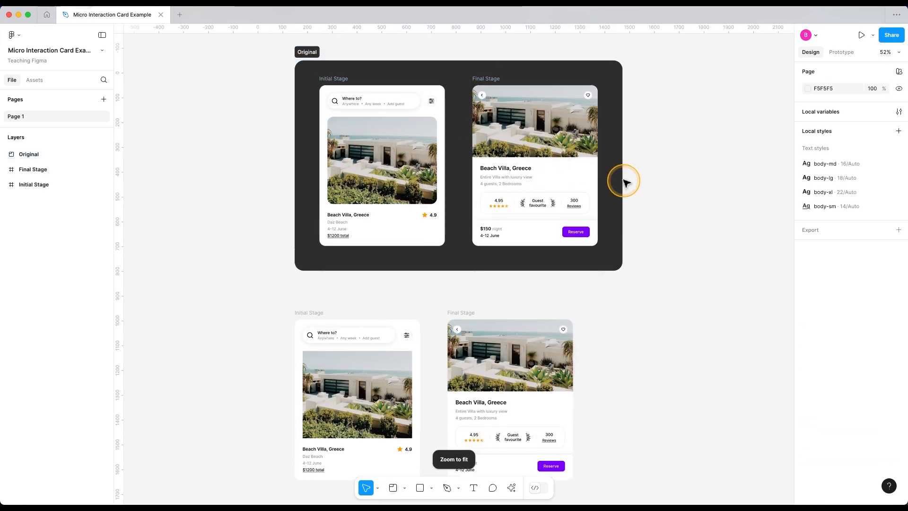
Inspect the card stages, the colour variables and the Final Stage footer.
left_click(453, 458)
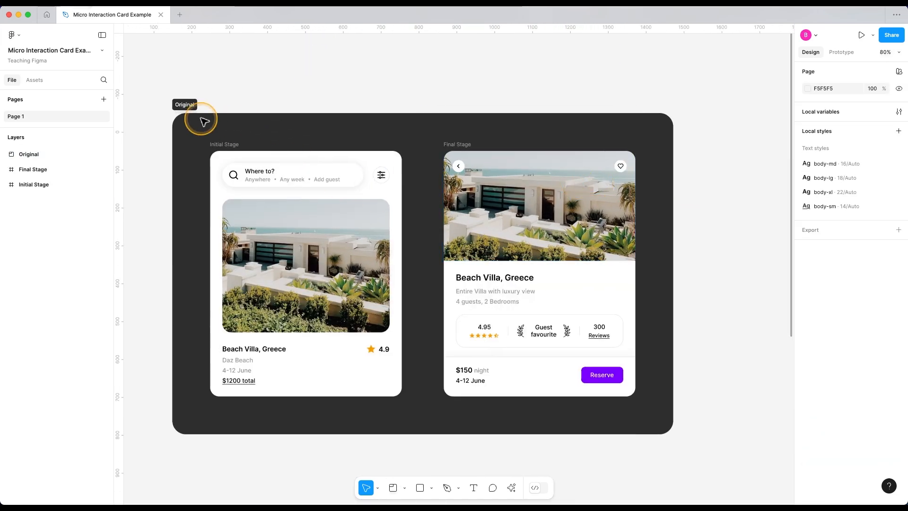
mouse_move(628, 303)
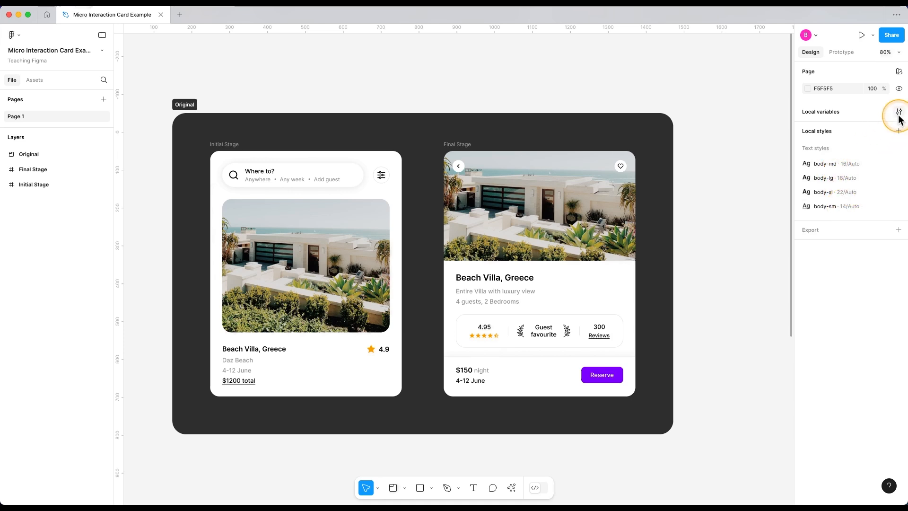
left_click(898, 112)
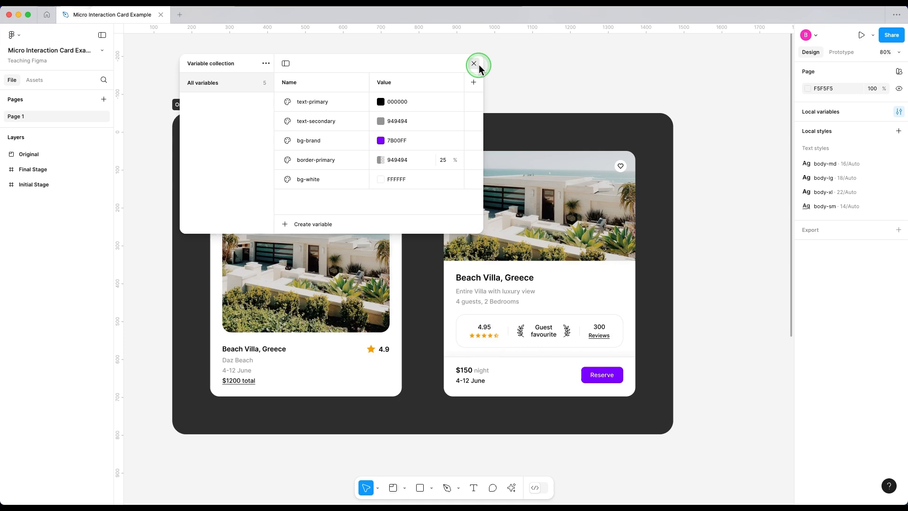
left_click(473, 63)
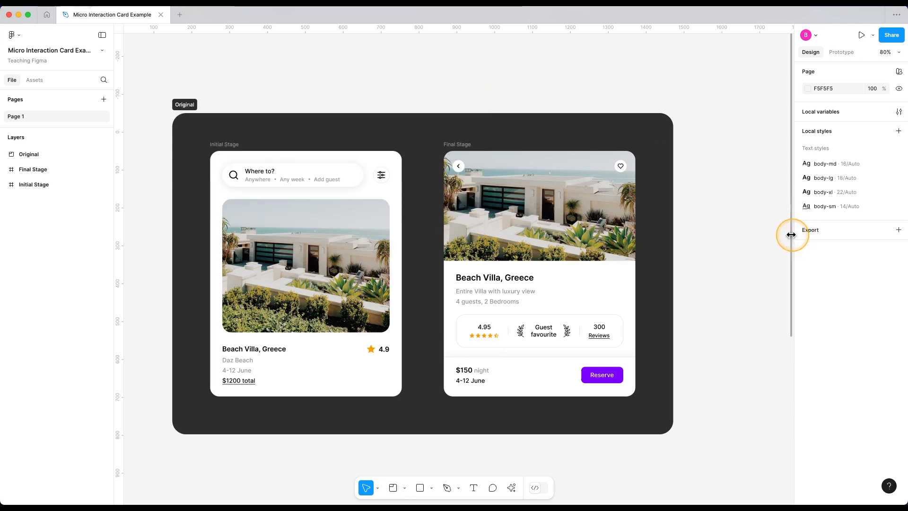
mouse_move(739, 242)
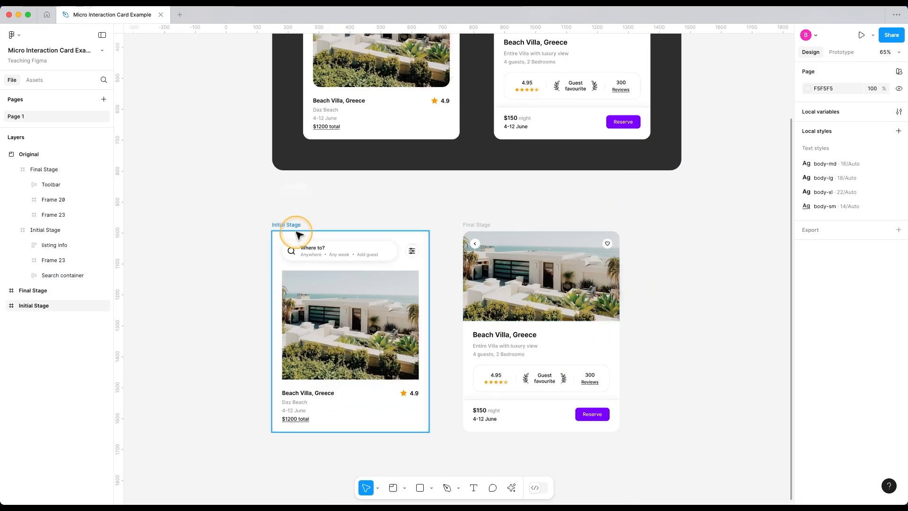
left_click(840, 52)
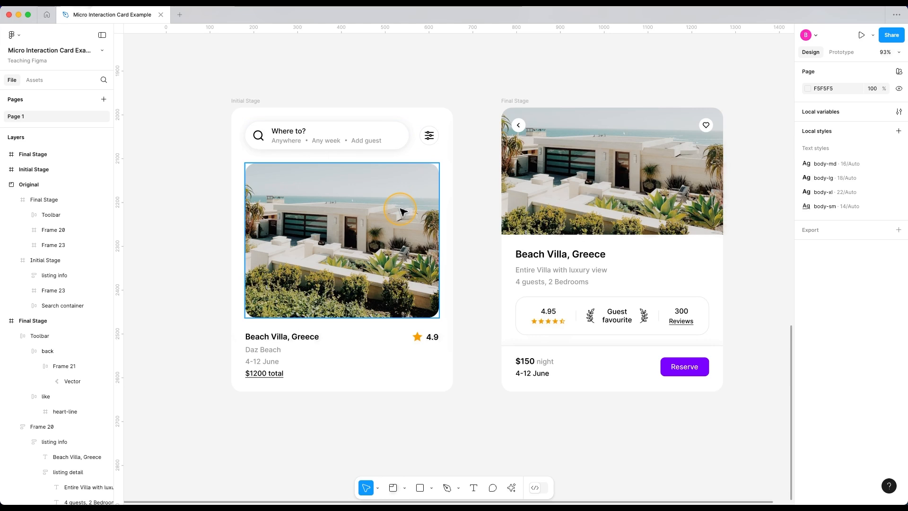
mouse_move(403, 204)
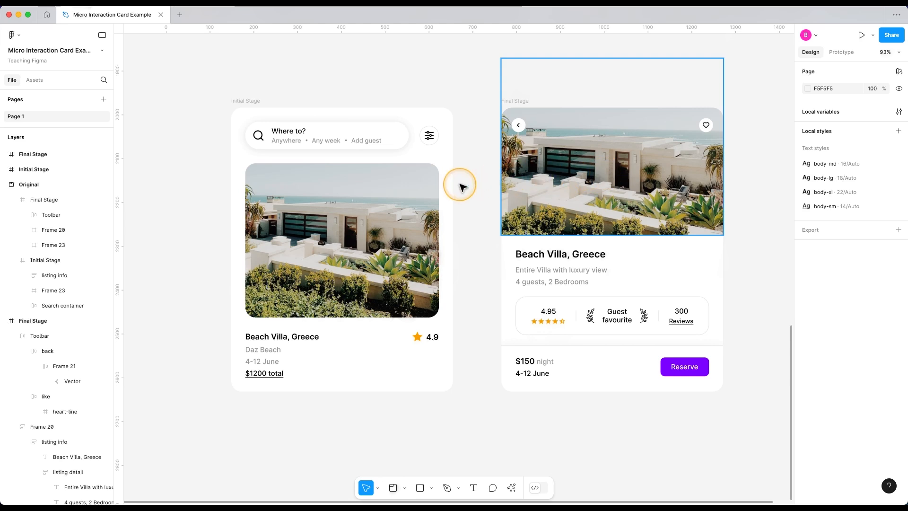
mouse_move(546, 155)
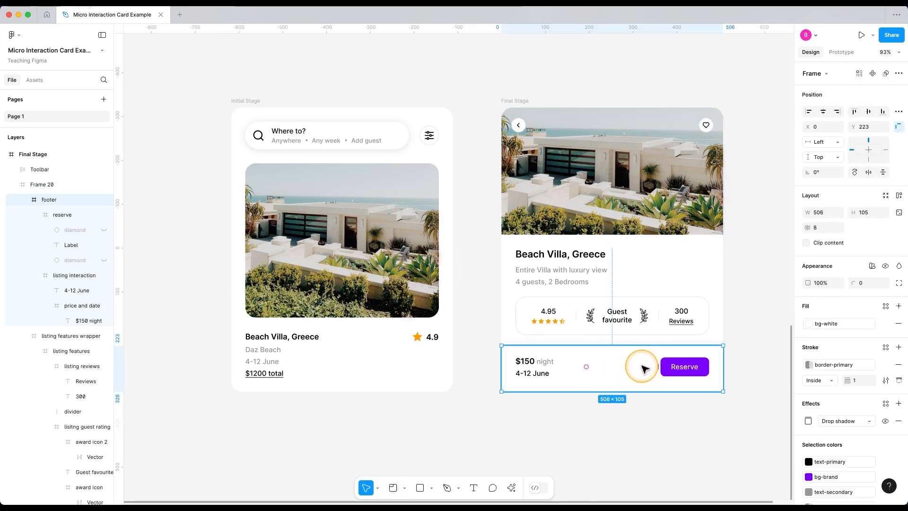
left_click(624, 330)
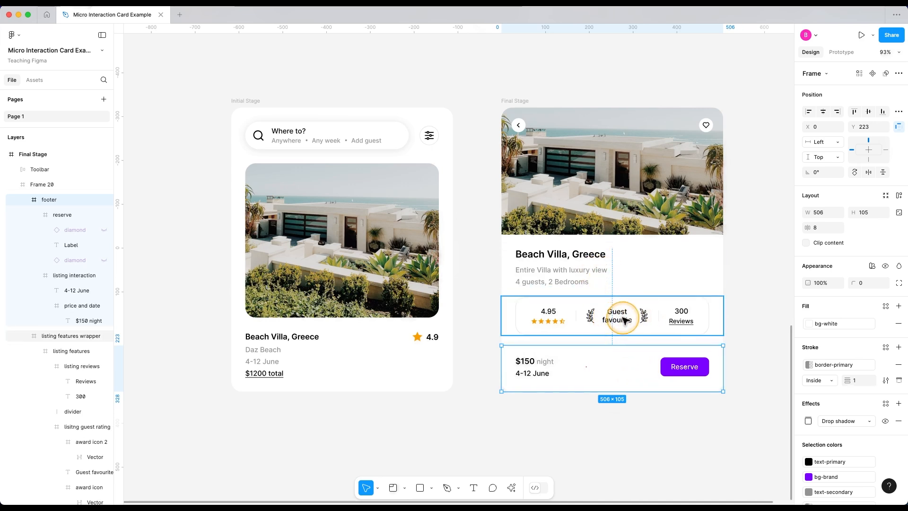
mouse_move(570, 333)
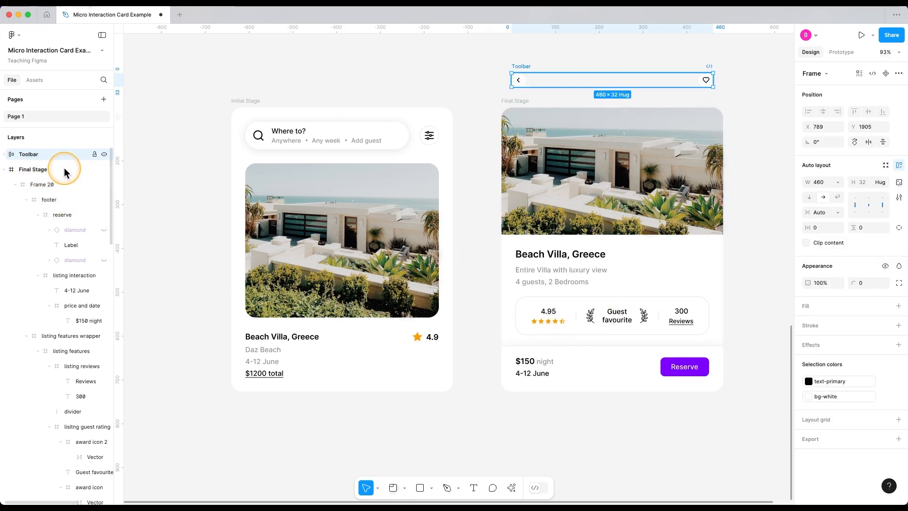
Place the toolbar above the Final Stage card and set the footer's Y to 263.
left_click(33, 169)
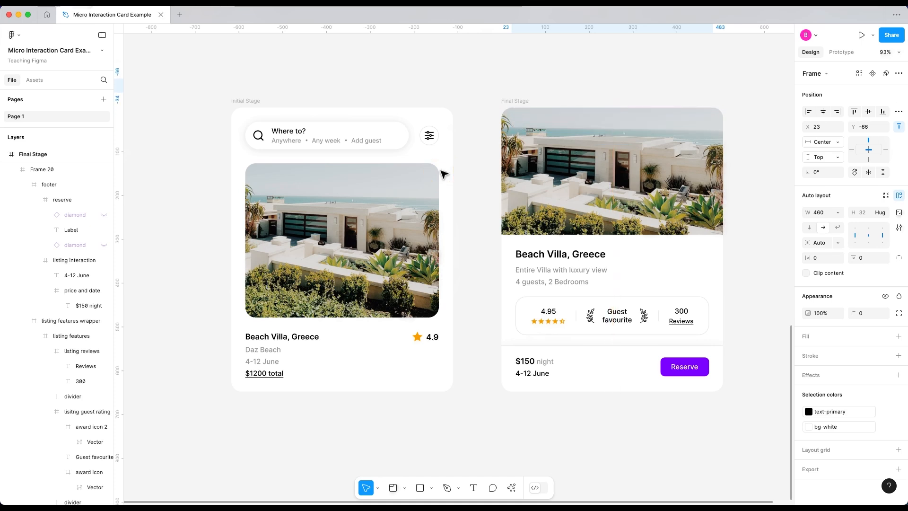
left_click(866, 127)
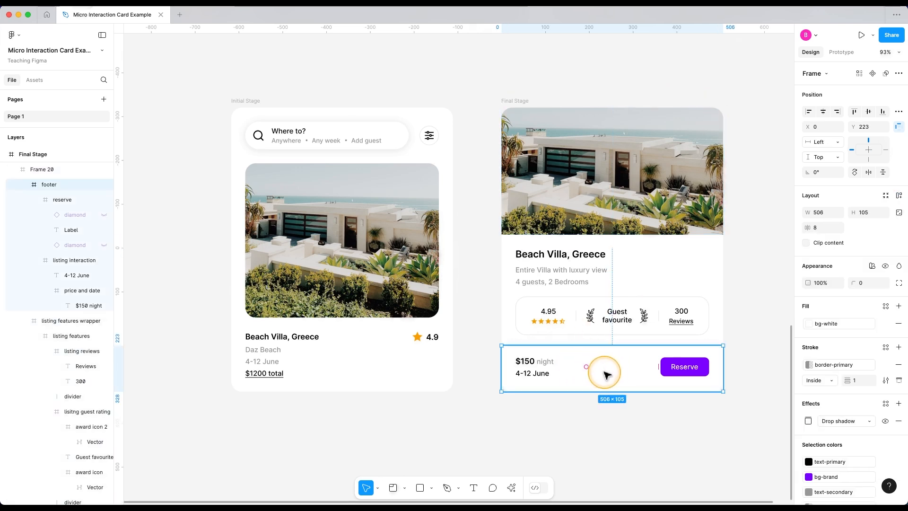
type("263")
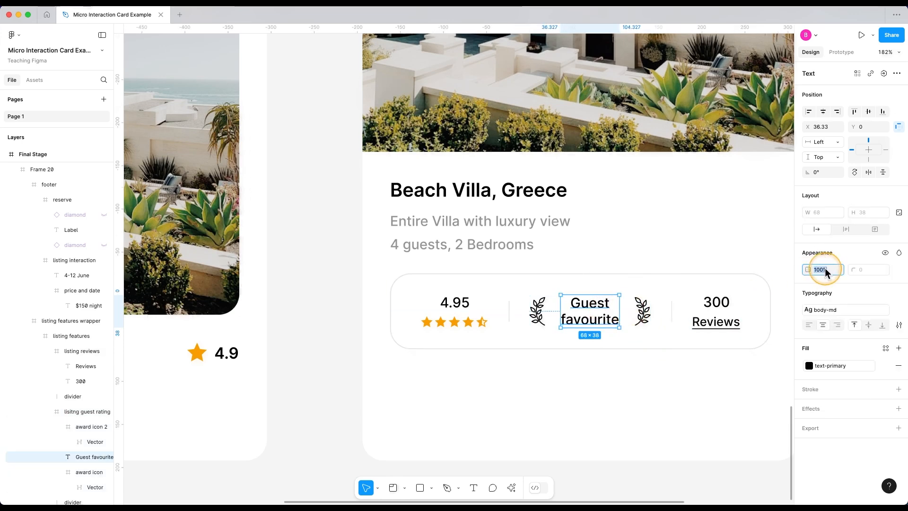
Set the Final Stage detail layers' opacity to 0%, then select the Initial Stage card.
type("0")
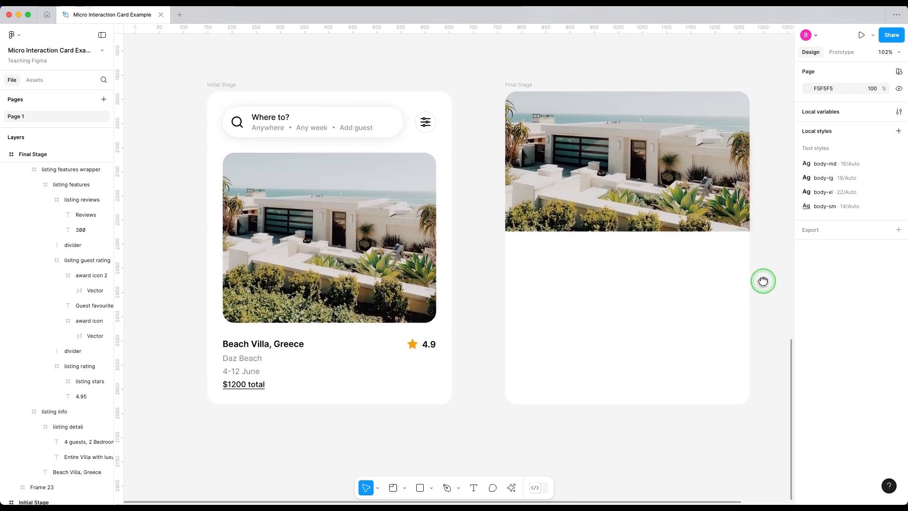
left_click(627, 324)
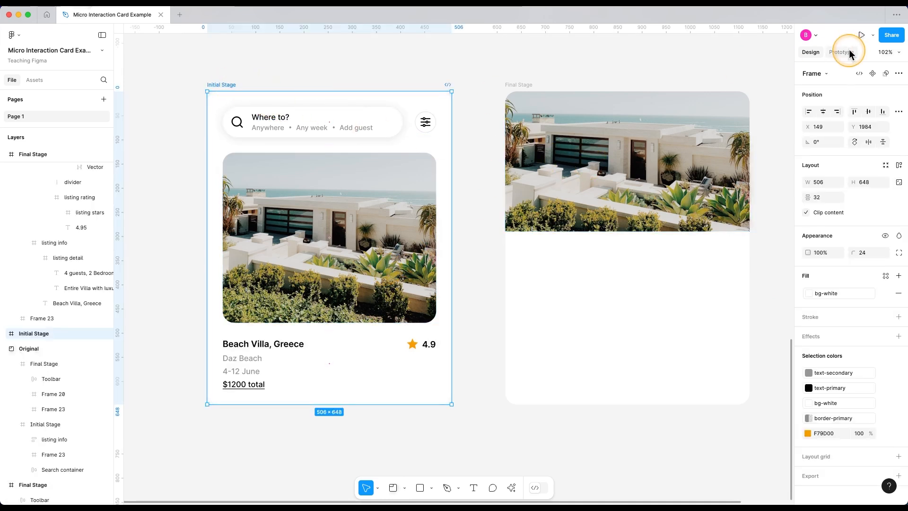
Make the Initial Stage click transition smart animate with ease out over 500ms, then preview it.
left_click(841, 52)
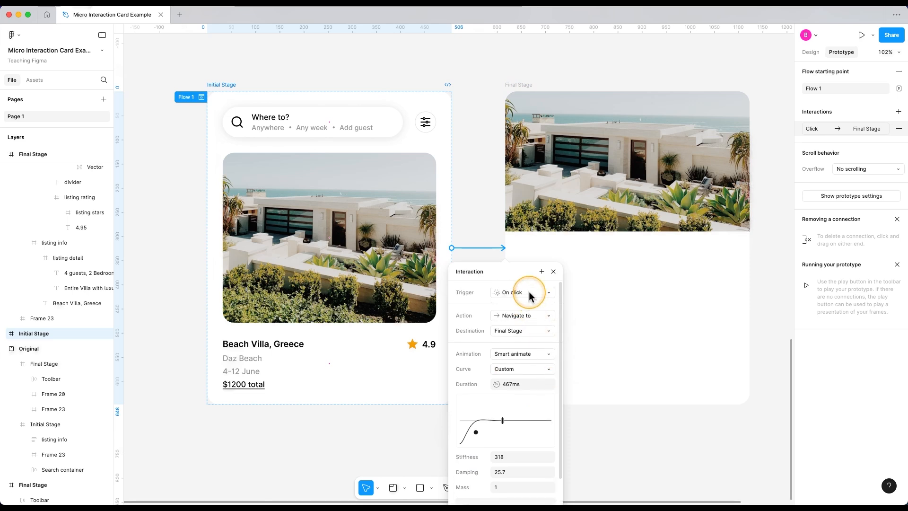
left_click(521, 353)
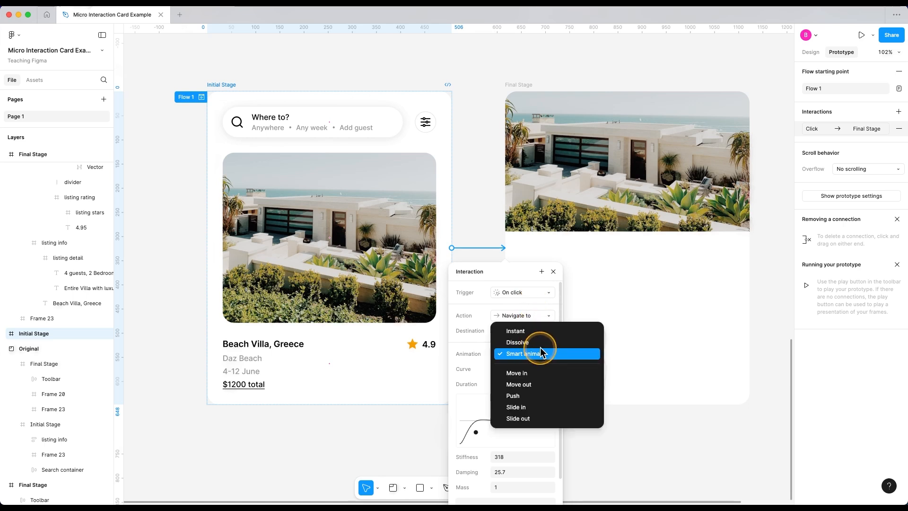
left_click(526, 354)
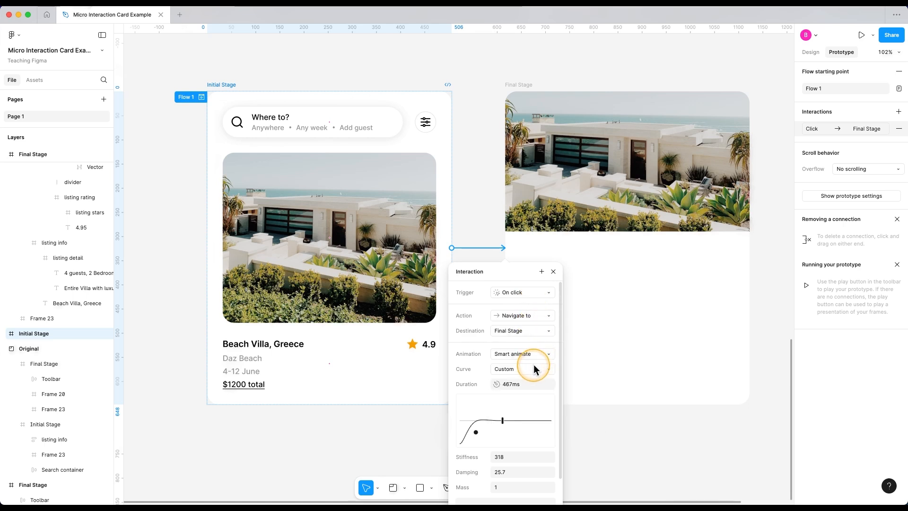
left_click(517, 369)
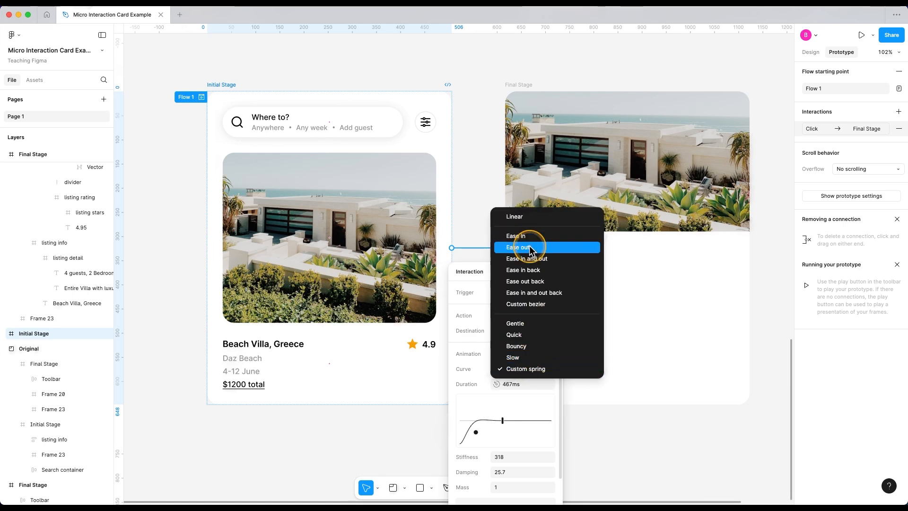
left_click(517, 247)
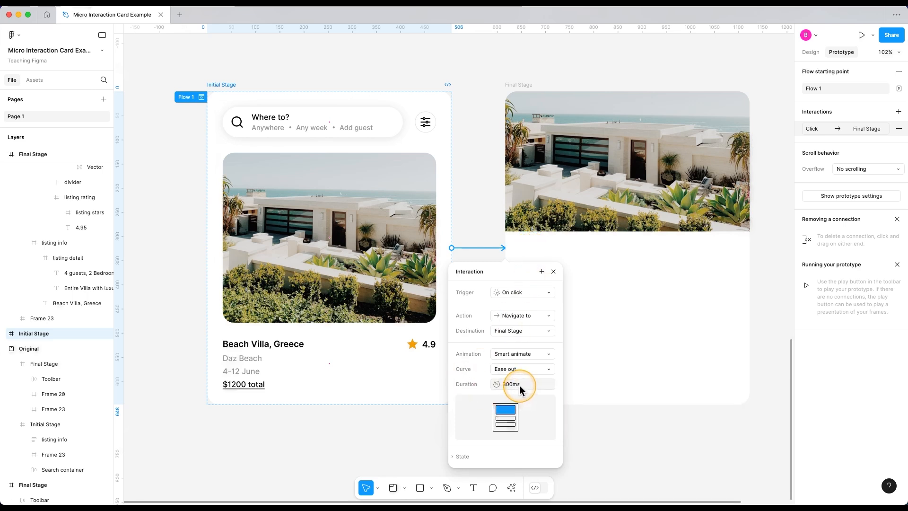
left_click(521, 384)
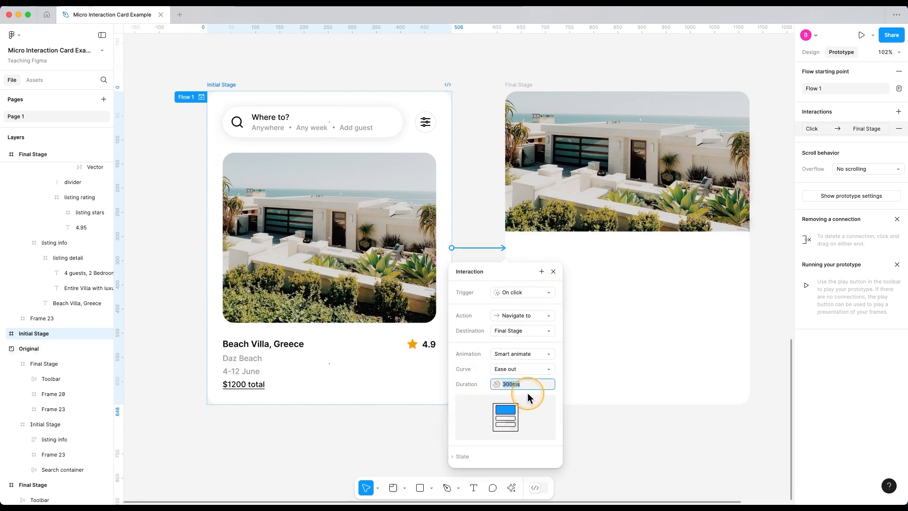
type("500ms")
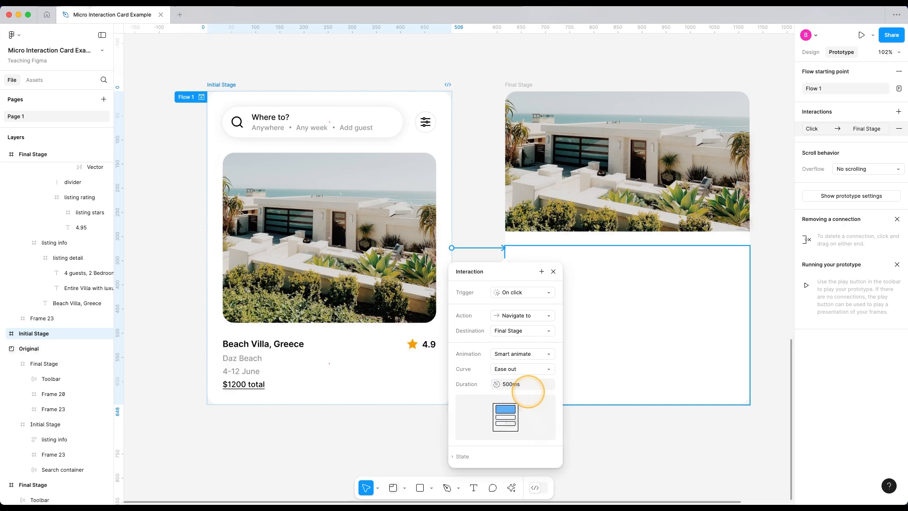
left_click(861, 34)
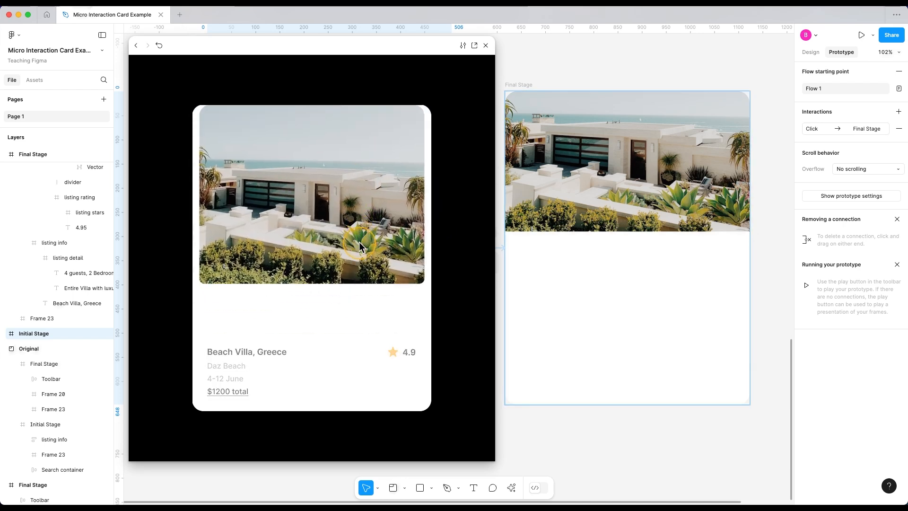
Trigger the card expansion in the preview, then restart to replay it.
left_click(158, 45)
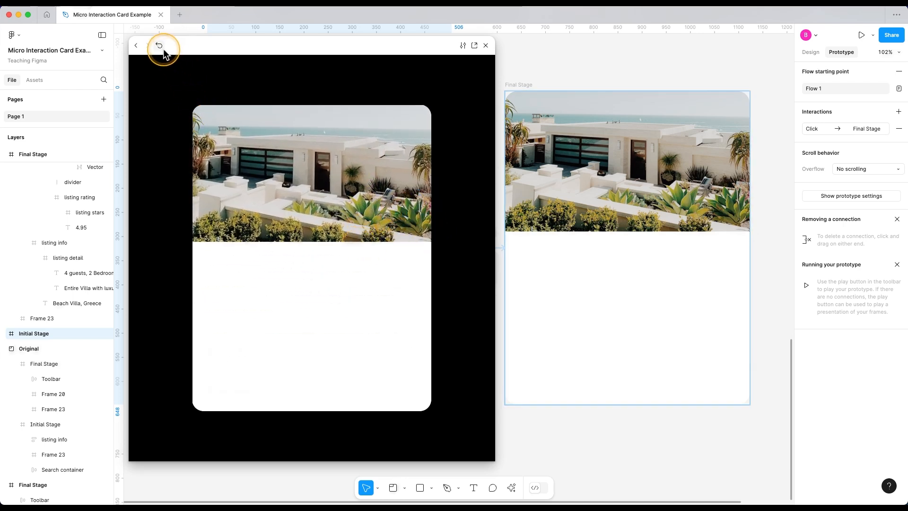
left_click(158, 46)
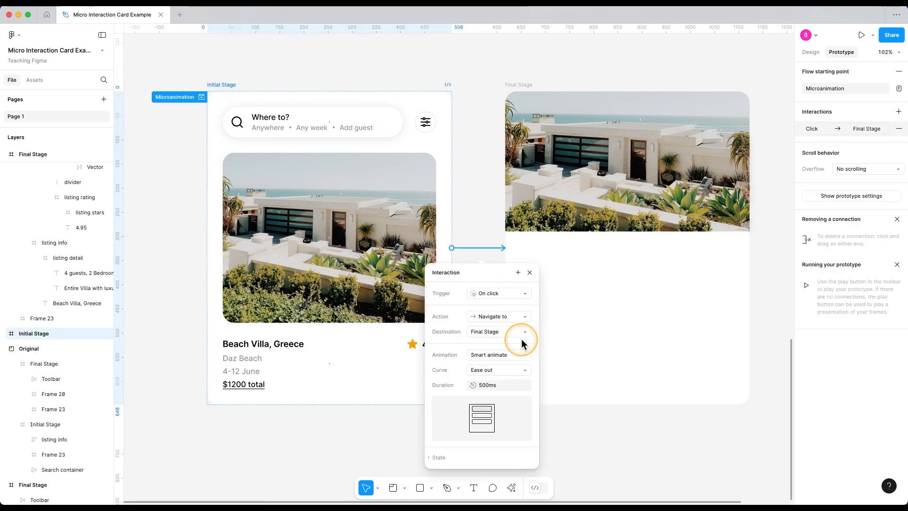
mouse_move(524, 359)
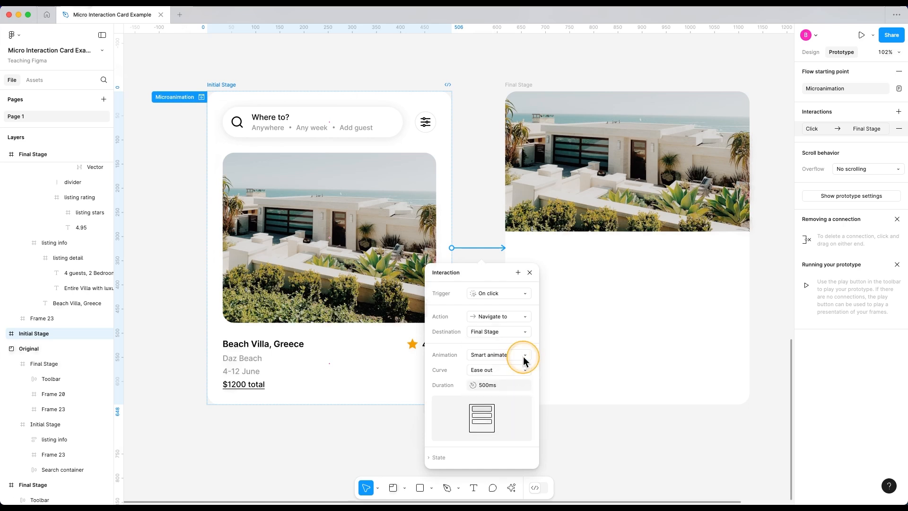
Switch the curve to a custom spring near stiffness 246, damping 21.4, and preview it.
left_click(498, 370)
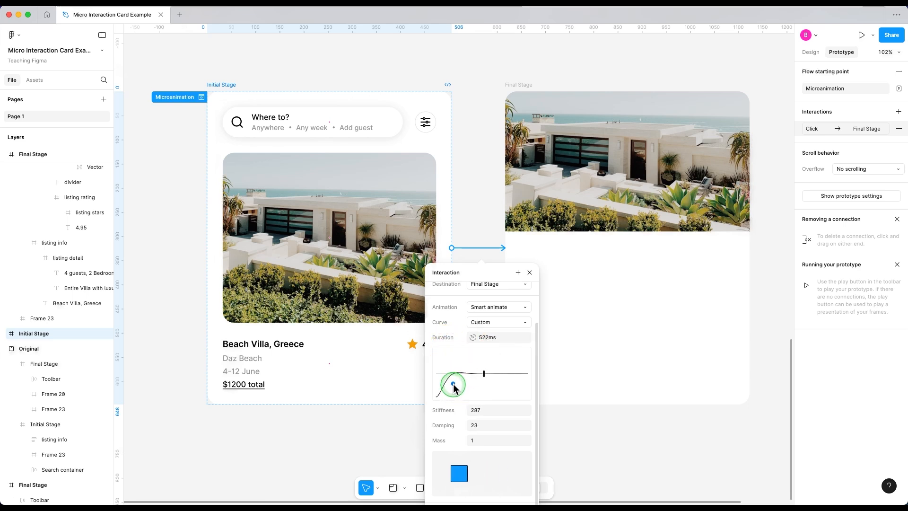
left_click_drag(453, 385, 480, 371)
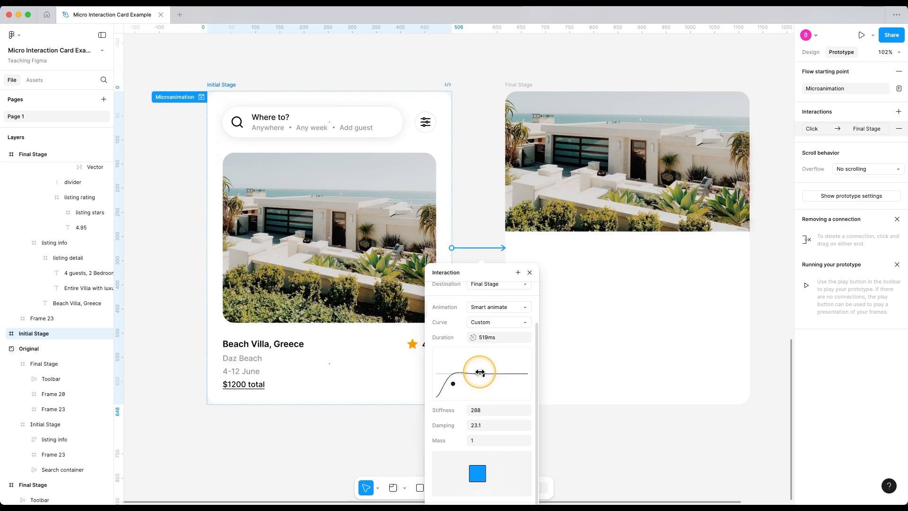
left_click_drag(479, 371, 497, 375)
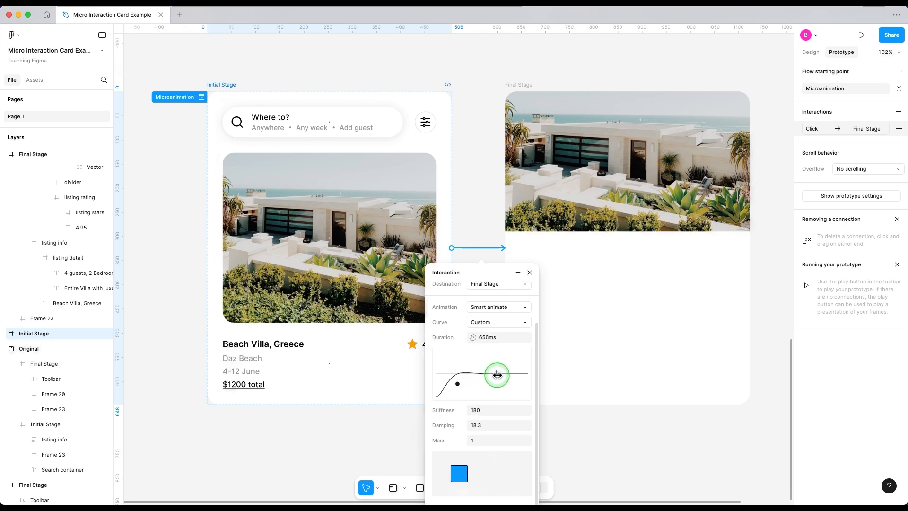
left_click_drag(497, 374, 456, 385)
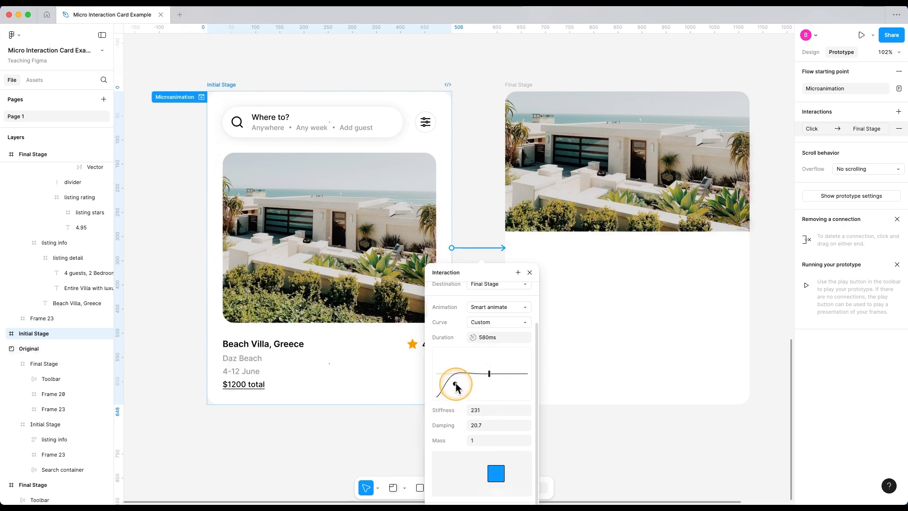
left_click_drag(456, 387, 456, 382)
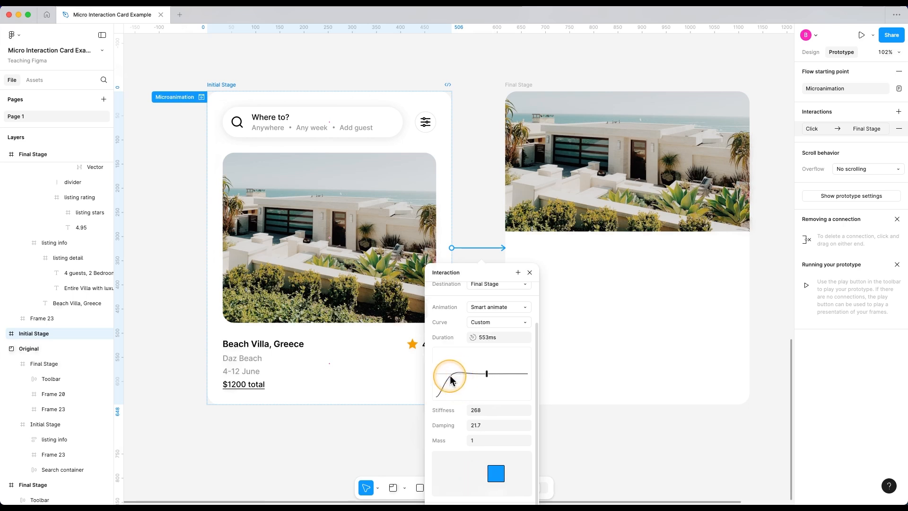
left_click_drag(449, 375, 456, 384)
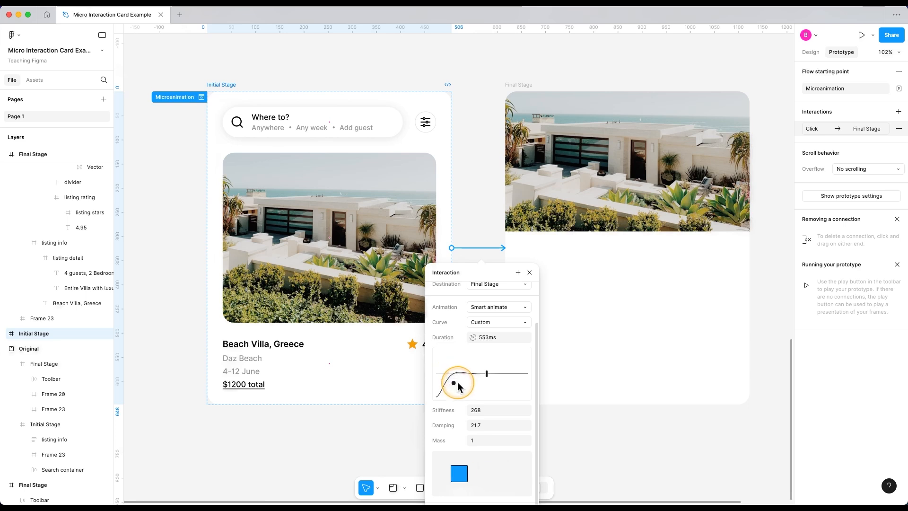
left_click_drag(454, 384, 453, 384)
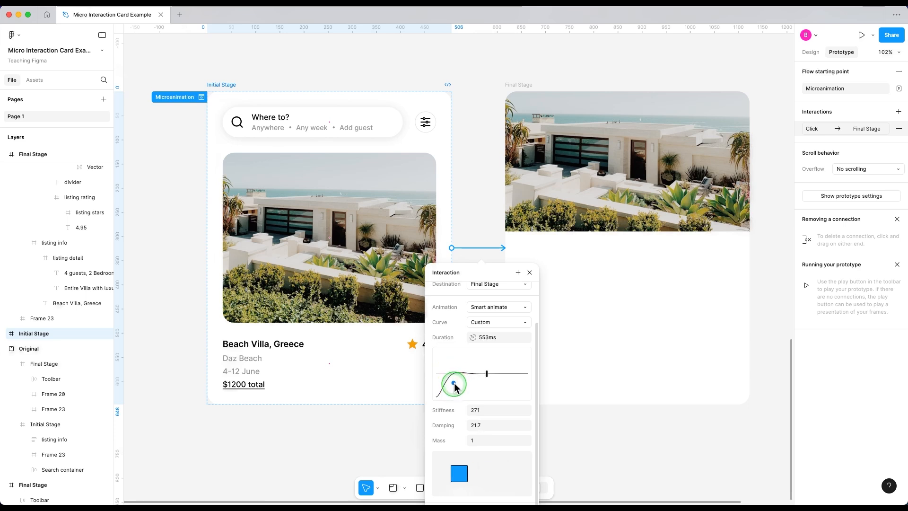
left_click_drag(454, 386, 455, 385)
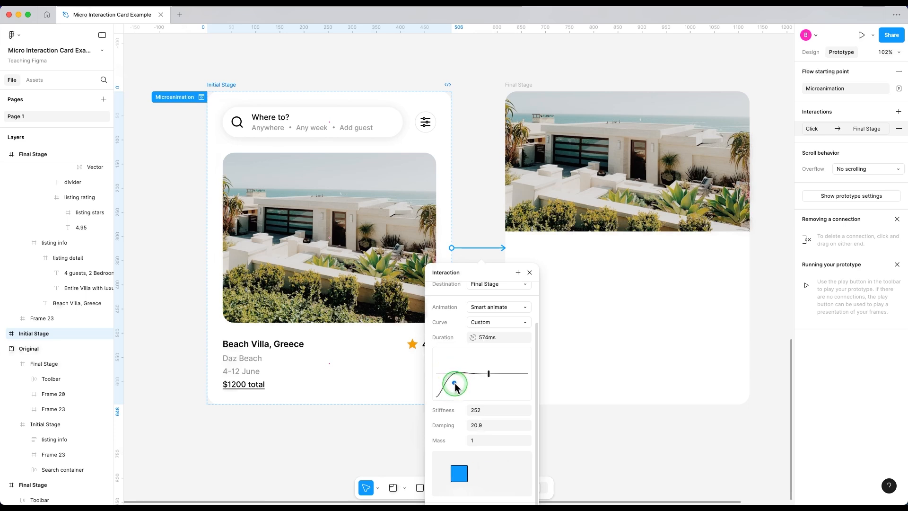
left_click_drag(455, 385, 454, 386)
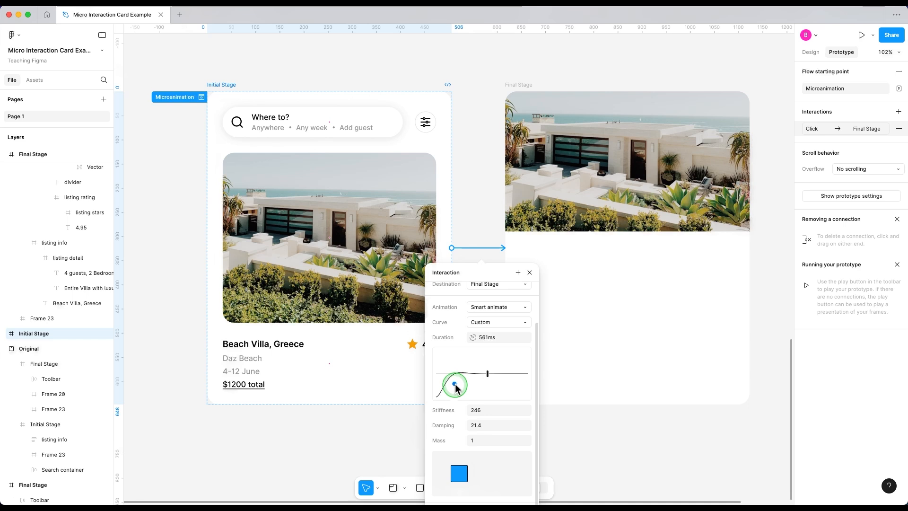
left_click_drag(455, 385, 475, 397)
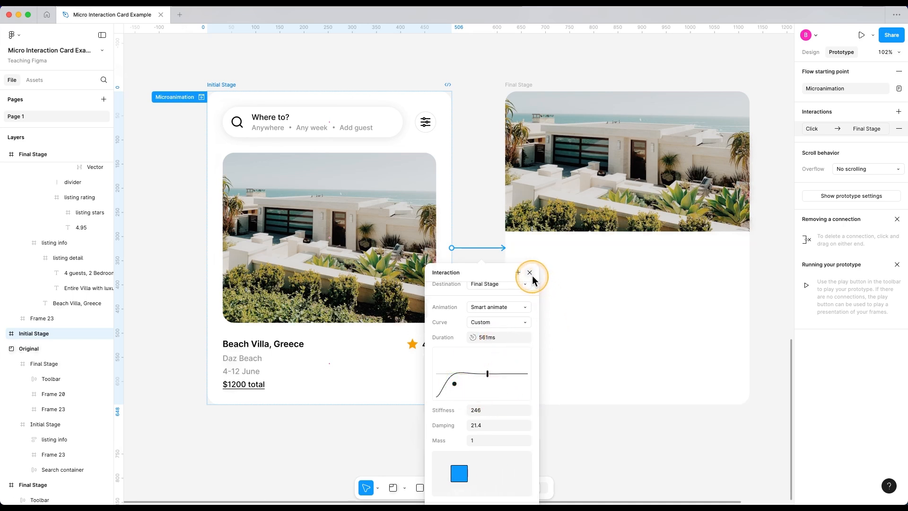
left_click(861, 36)
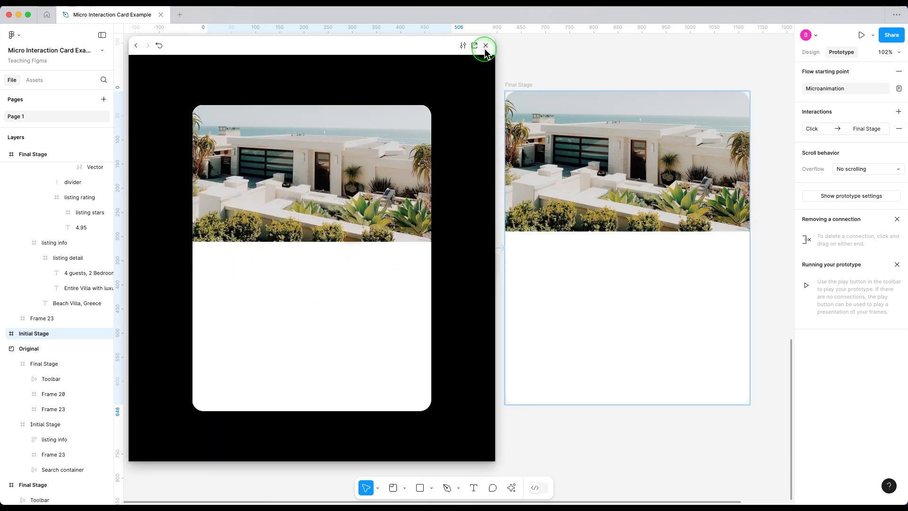
left_click(485, 46)
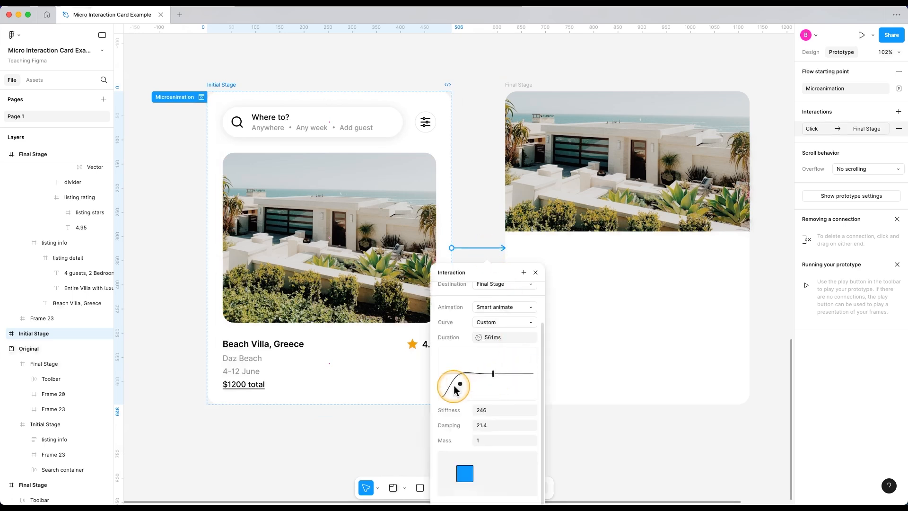
Retune the spring to stiffness 295, damping 24 and replay the preview.
left_click_drag(456, 389, 457, 385)
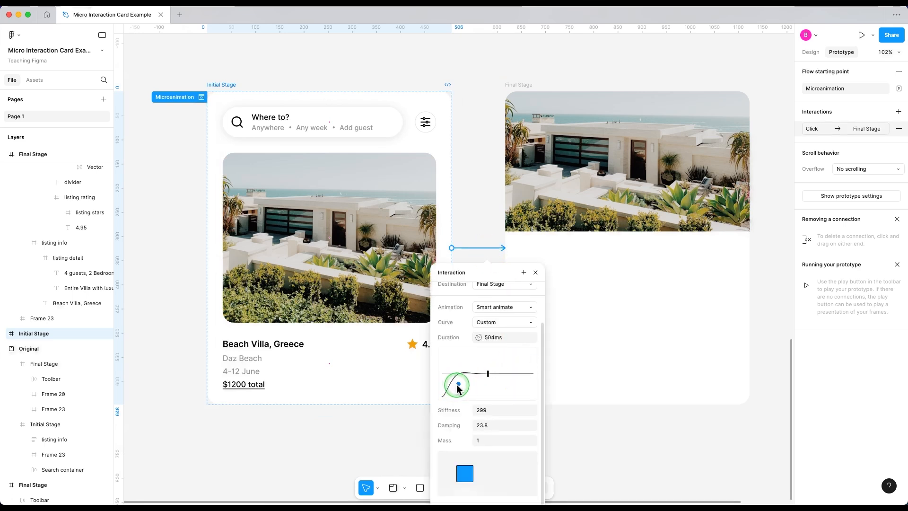
left_click_drag(457, 385, 509, 411)
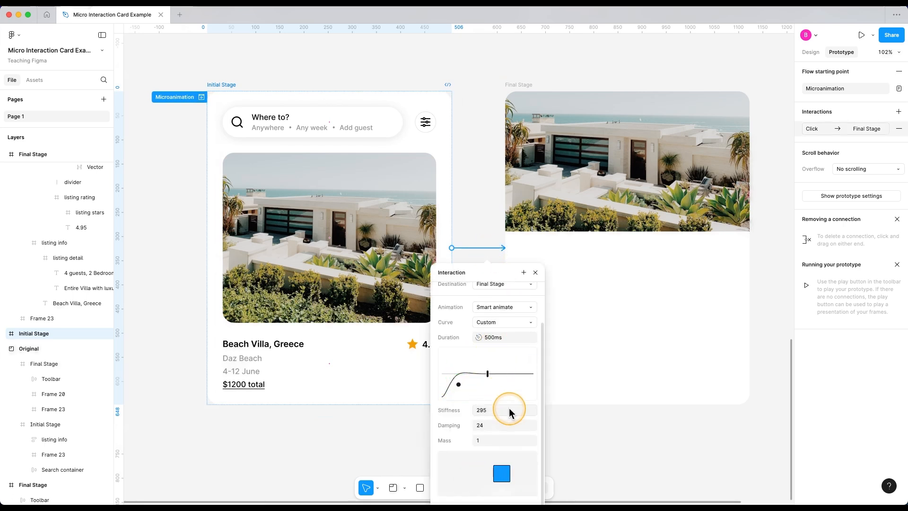
left_click(861, 35)
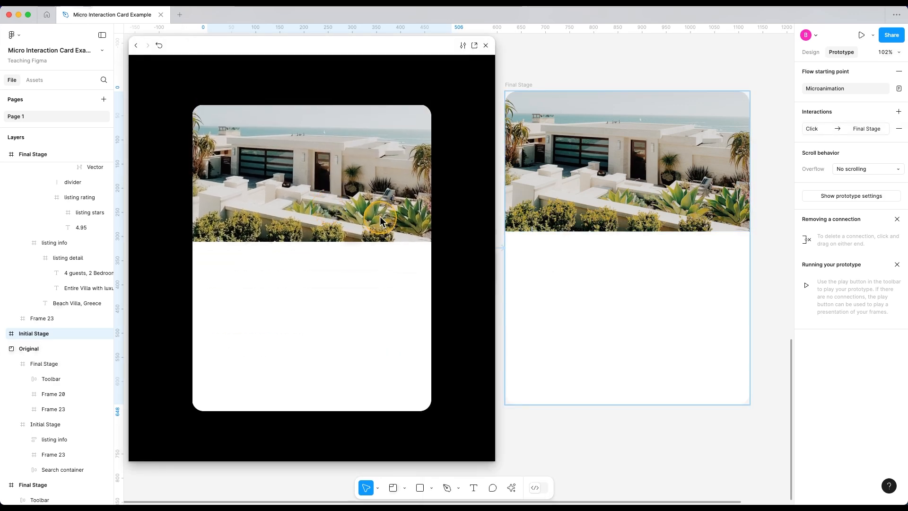
left_click(486, 45)
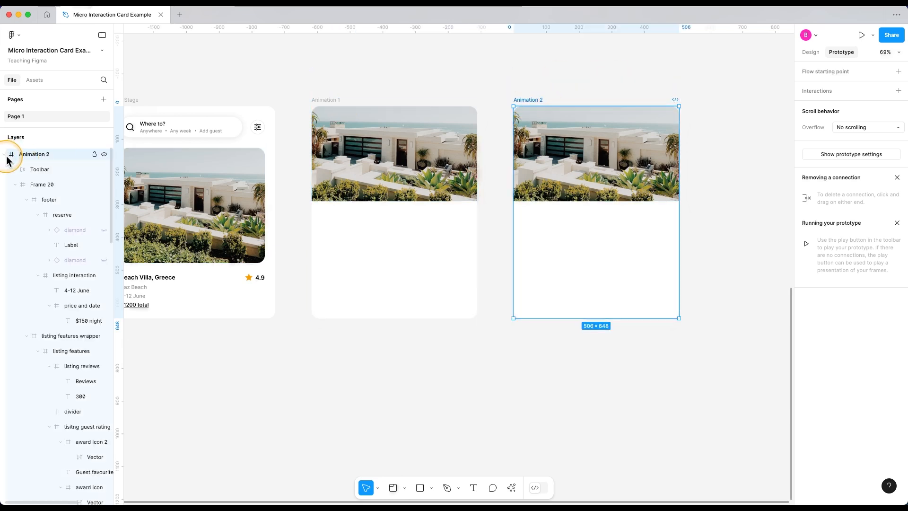
Select the Toolbar inside Animation 2 to bring it into view, then deselect.
left_click(39, 169)
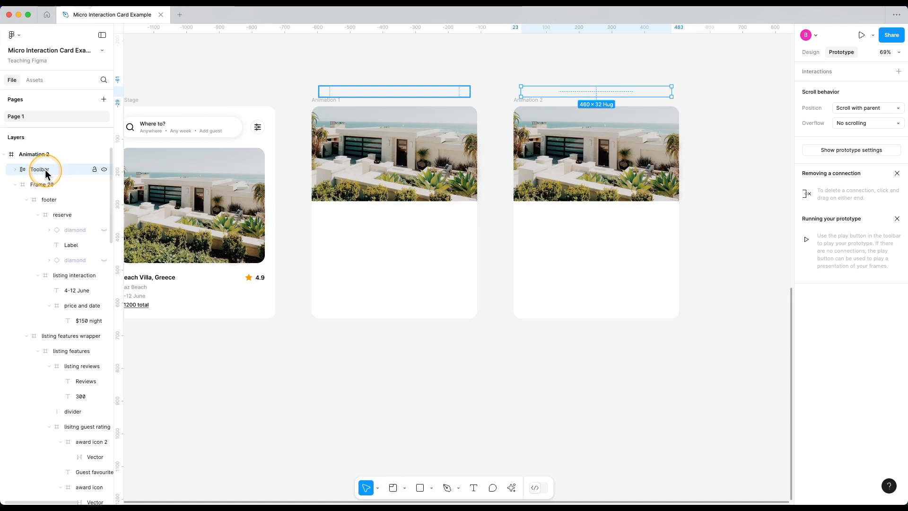
left_click(34, 154)
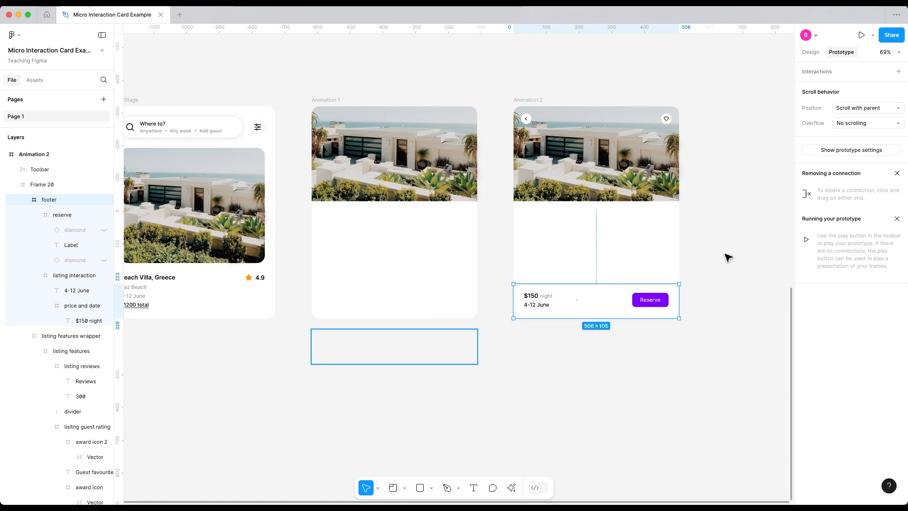
left_click(810, 52)
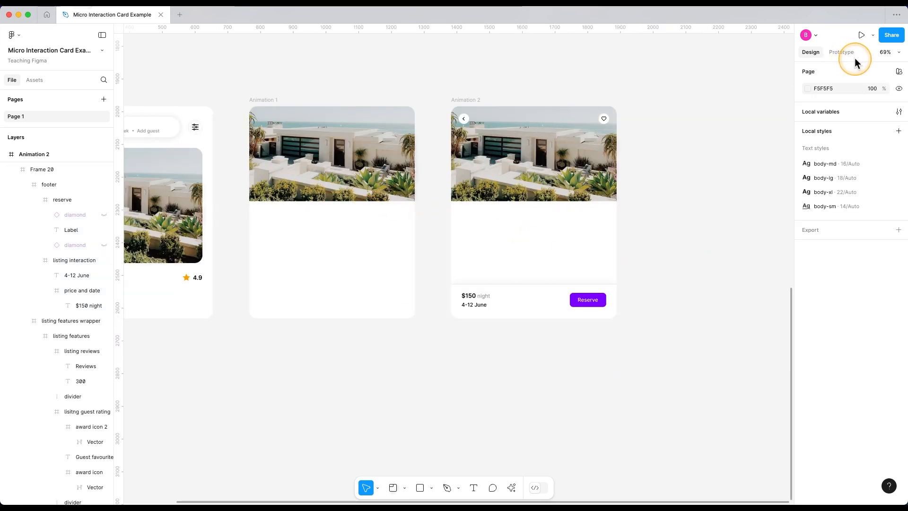
Set Animation 1's trigger to After delay with a 1 ms delay, keeping Smart animate.
left_click(841, 52)
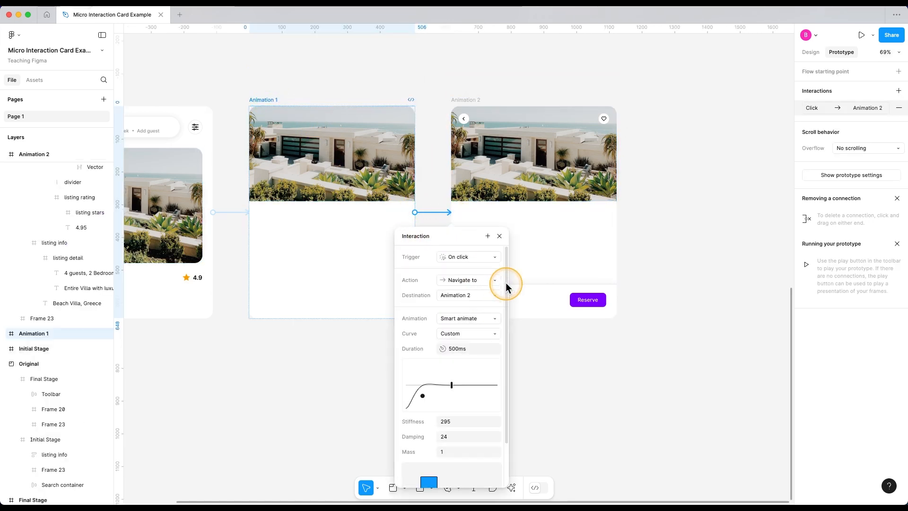
left_click(466, 256)
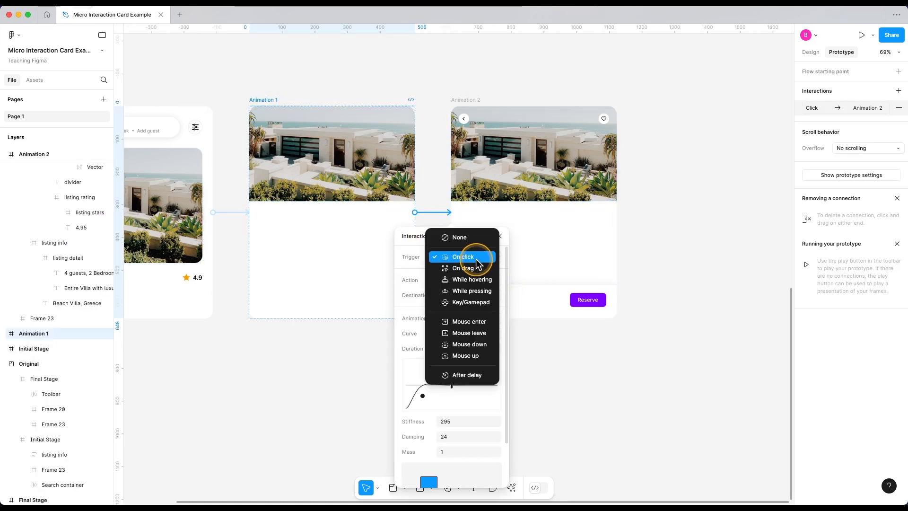
mouse_move(467, 374)
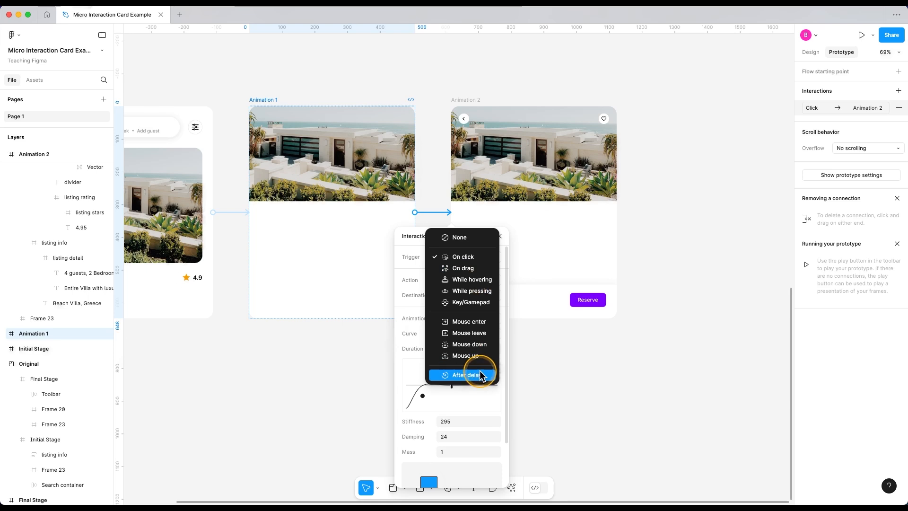
left_click(466, 374)
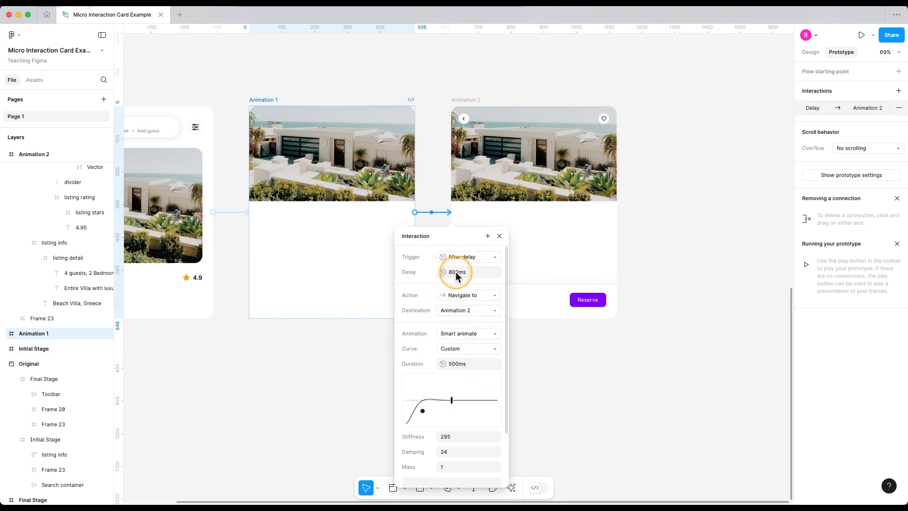
left_click(468, 273)
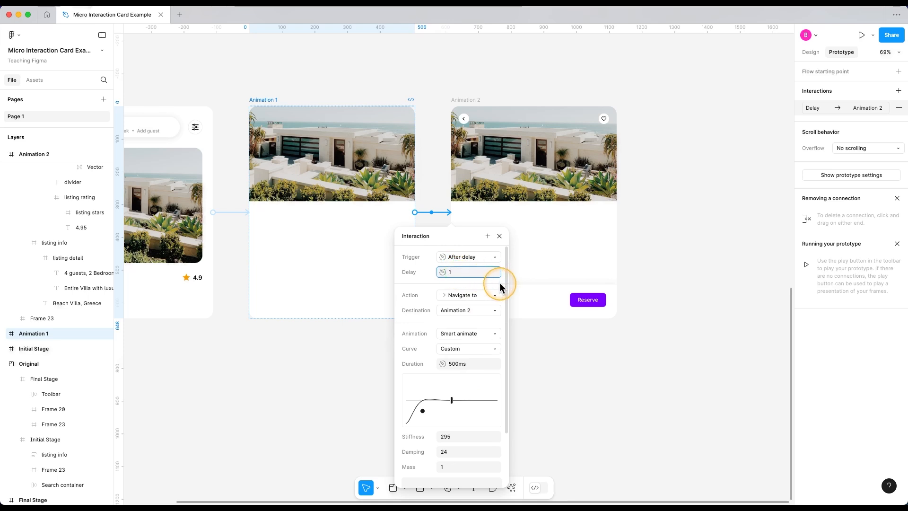
type("ms")
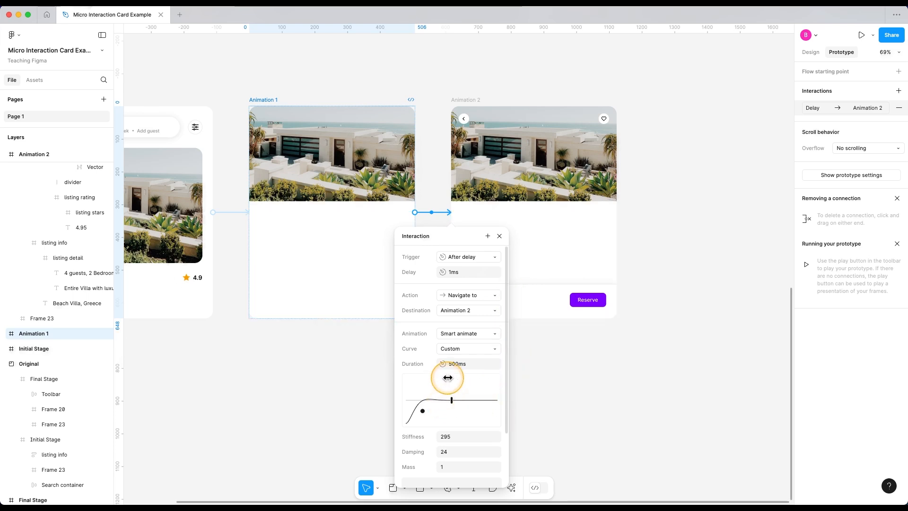
left_click_drag(447, 377, 449, 403)
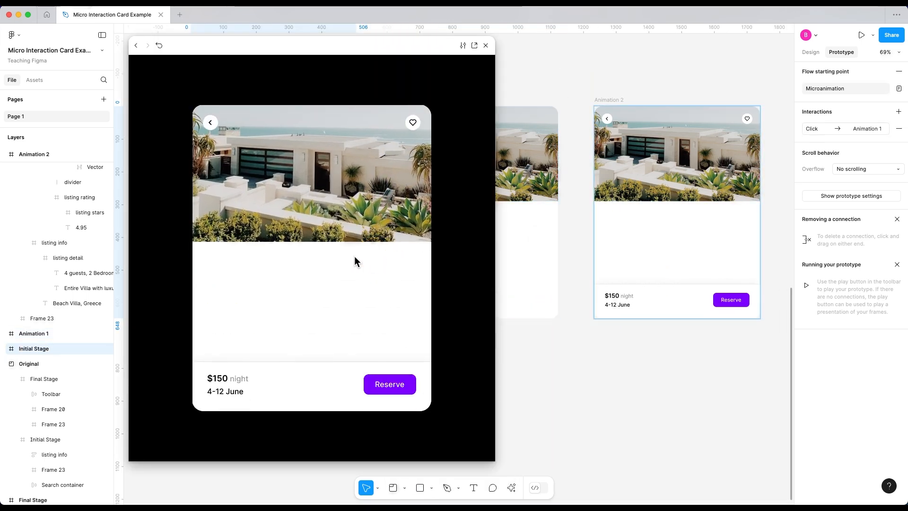
Restart the preview, tap the listing photo to play the animation, then close it.
left_click(355, 261)
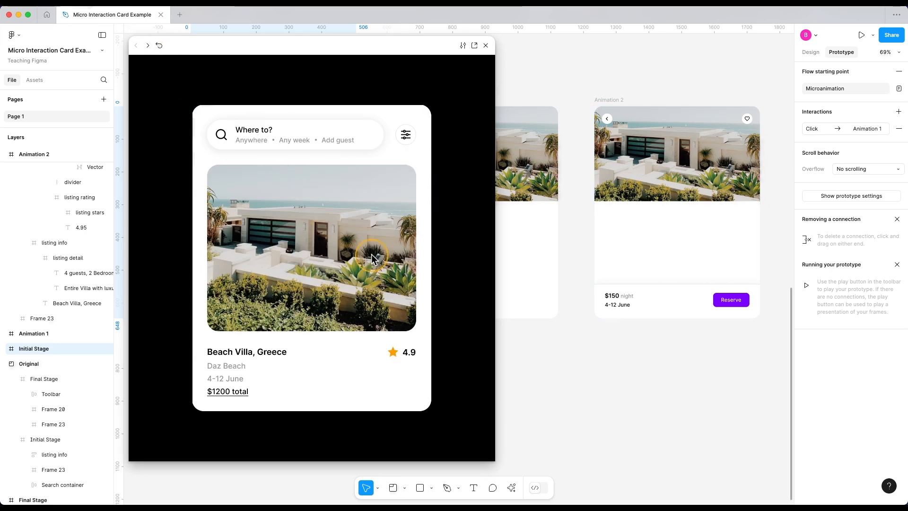
left_click(372, 259)
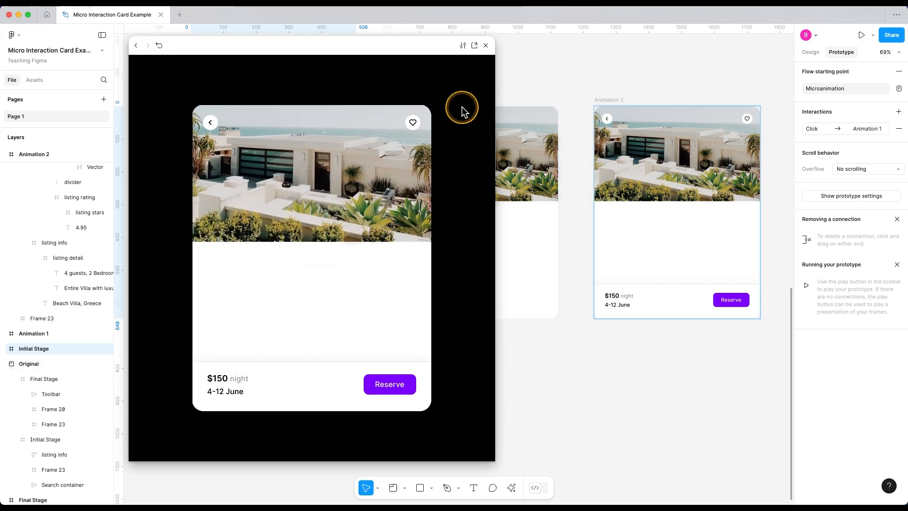
left_click(485, 46)
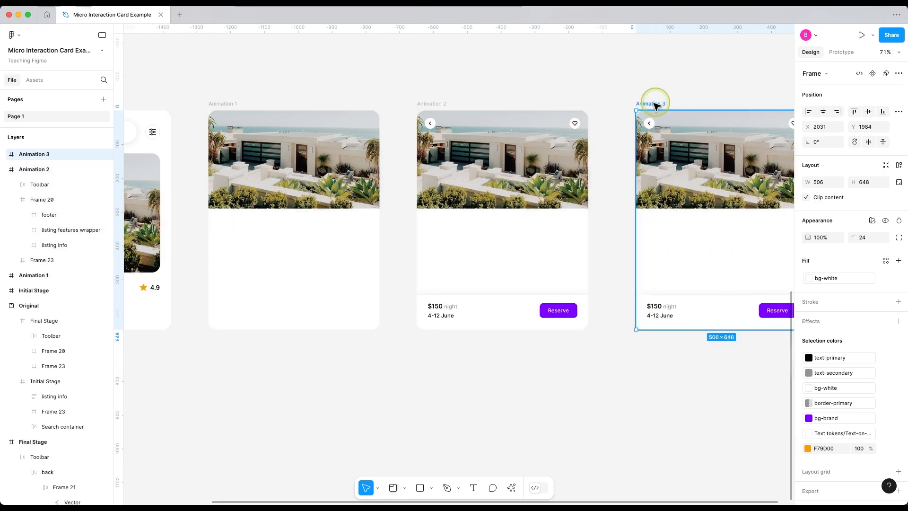
Select Animation 3 and drag the right laurel icon beside the left one.
left_click(54, 230)
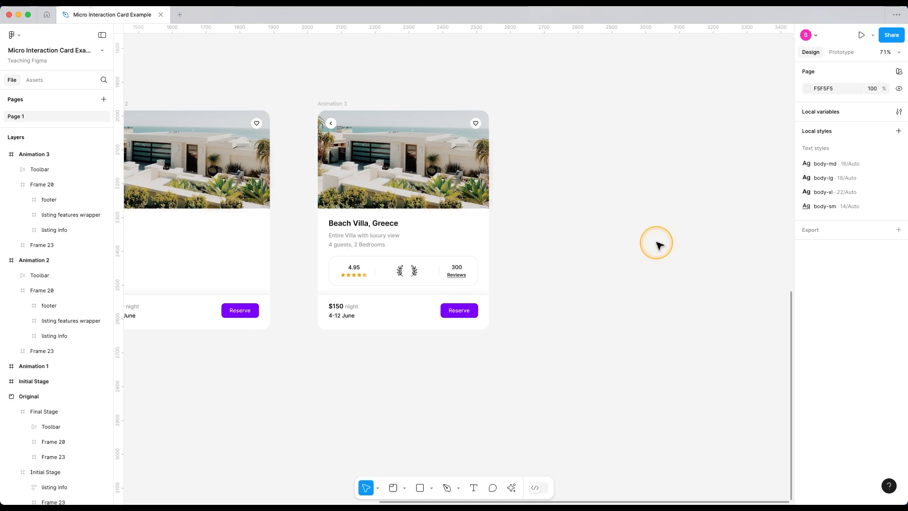
left_click(411, 276)
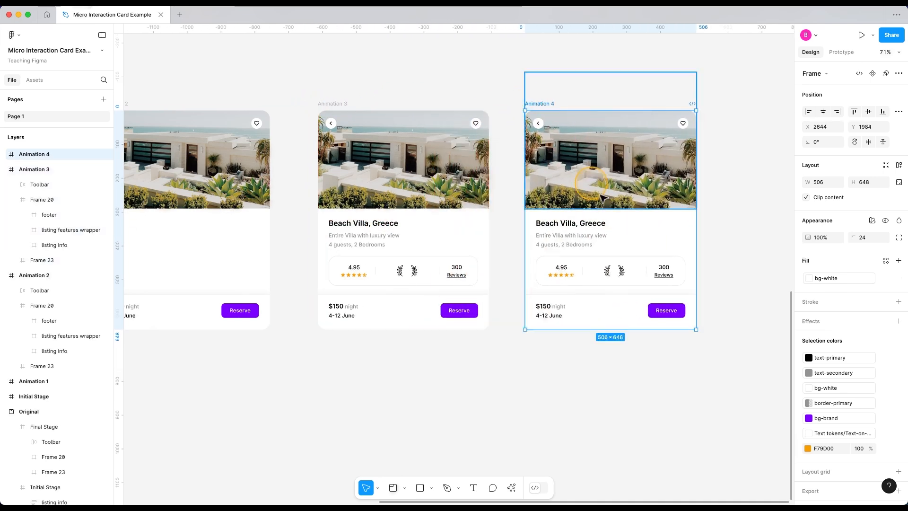
mouse_move(681, 277)
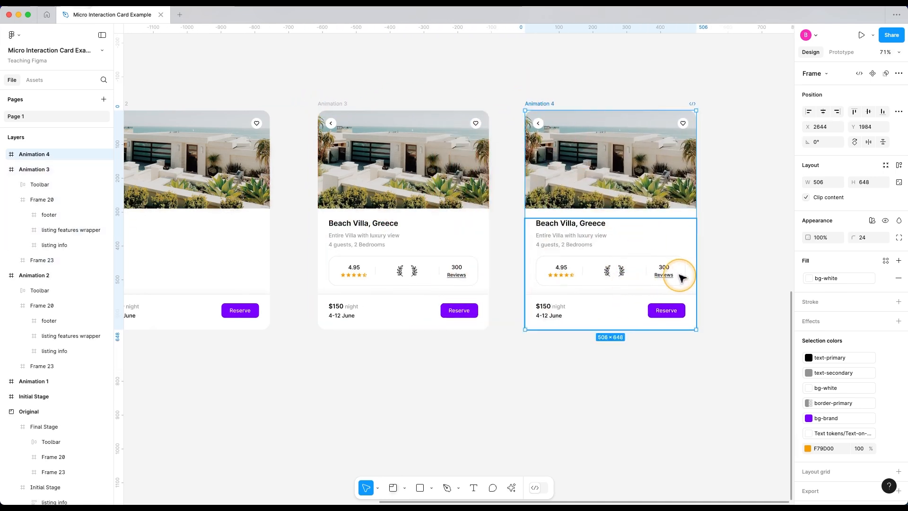
mouse_move(670, 278)
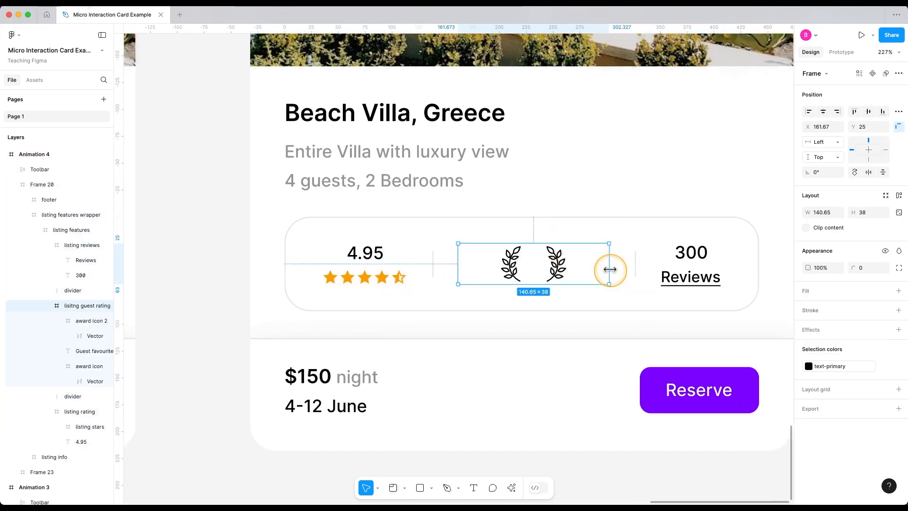
mouse_move(542, 268)
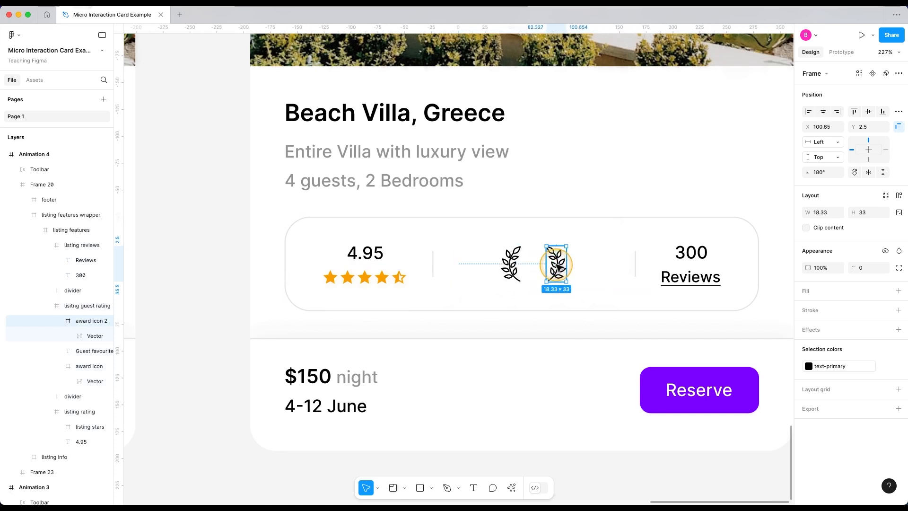
left_click_drag(556, 268, 598, 268)
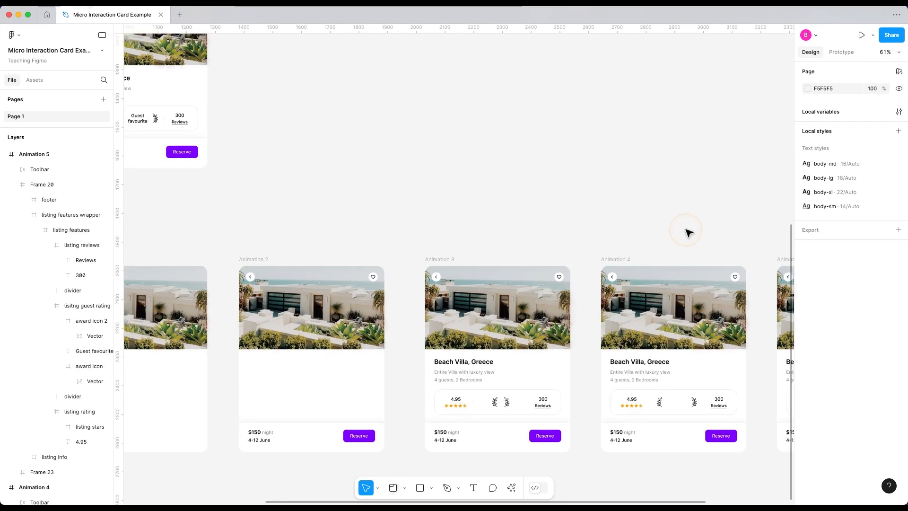
Change the Animation 3 and Animation 2 interactions to After delay with a 1ms delay.
left_click(840, 52)
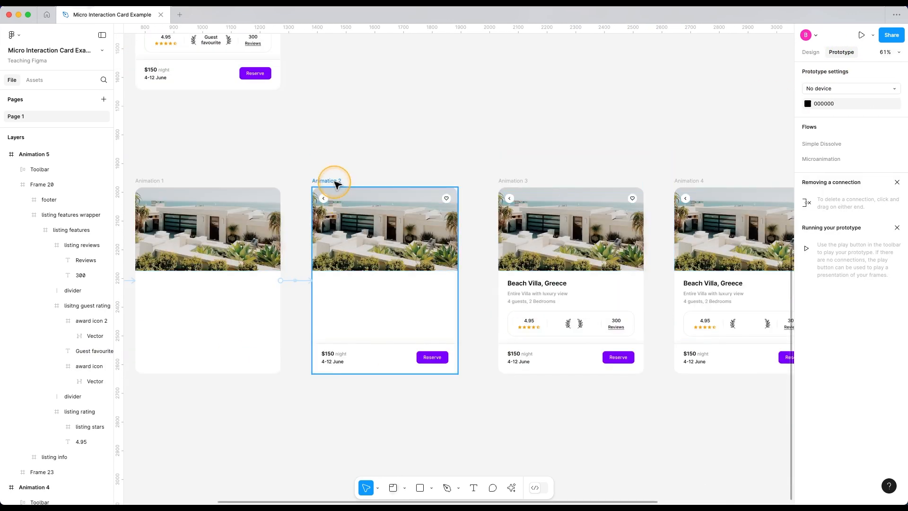
left_click(384, 180)
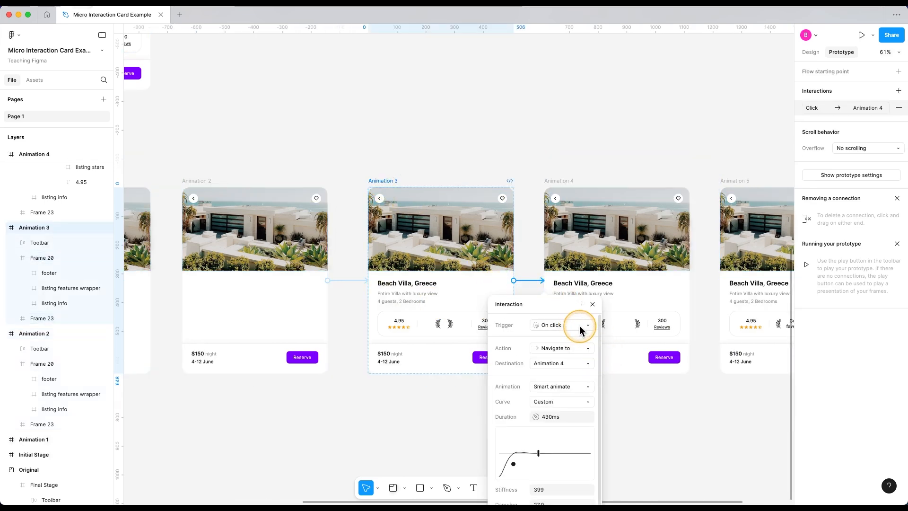
left_click(587, 325)
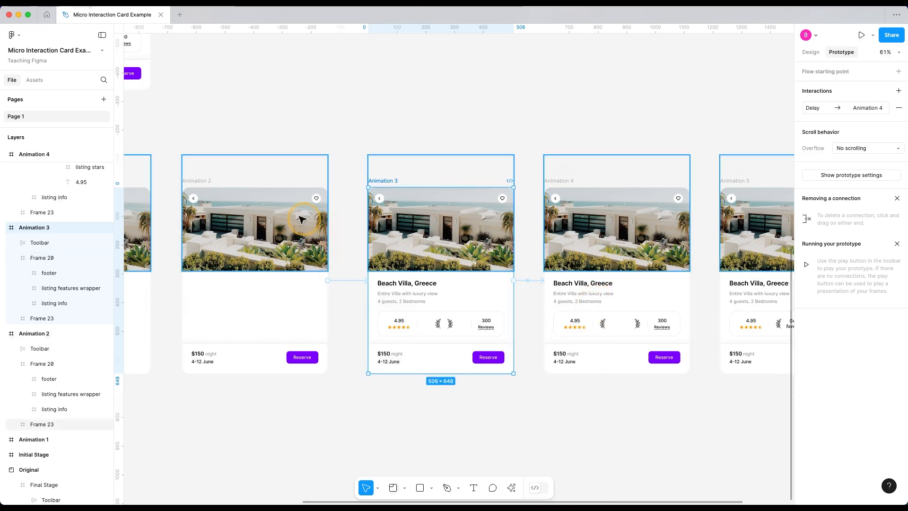
left_click(327, 280)
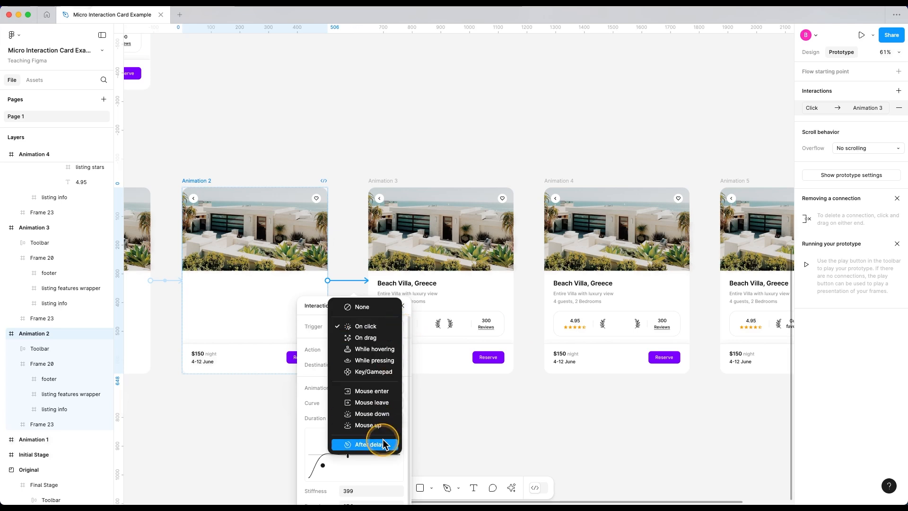
left_click(368, 444)
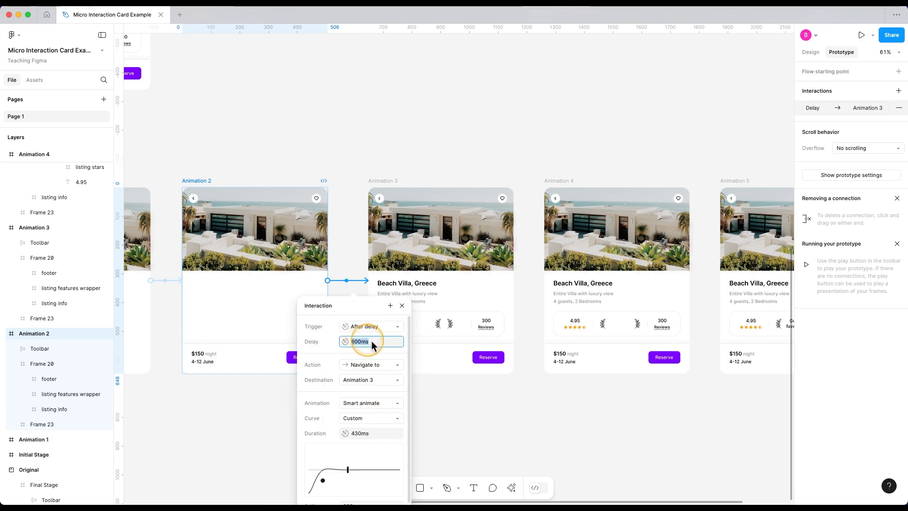
type("1ms")
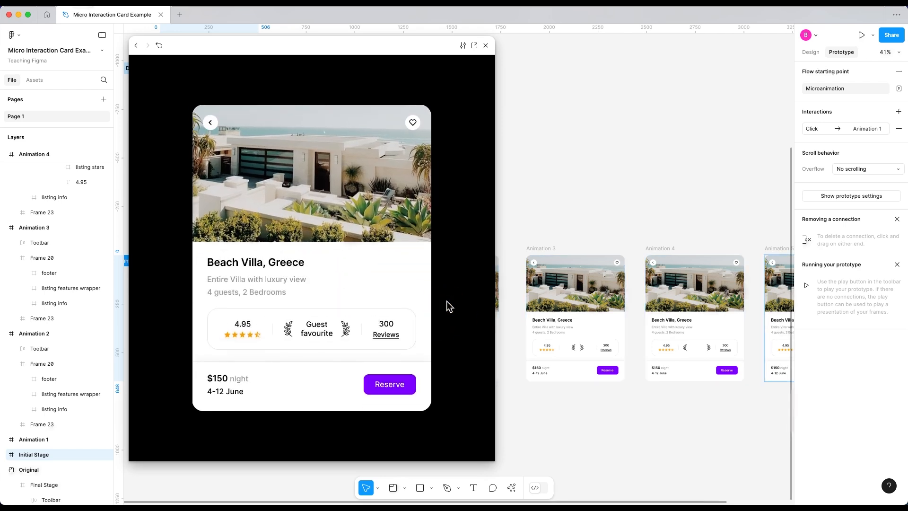
Inspect the Animation 2 and Animation 4 After delay smart animate connections, then replay the prototype.
left_click(486, 45)
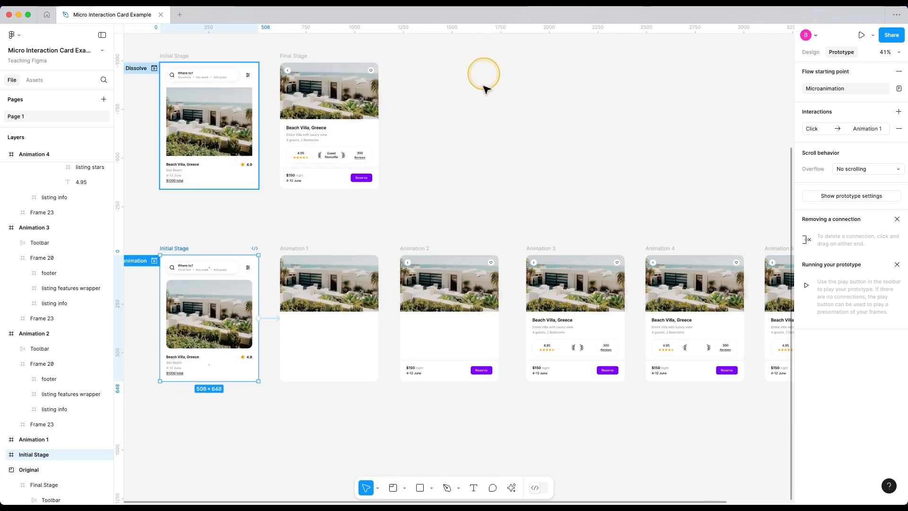
left_click(498, 318)
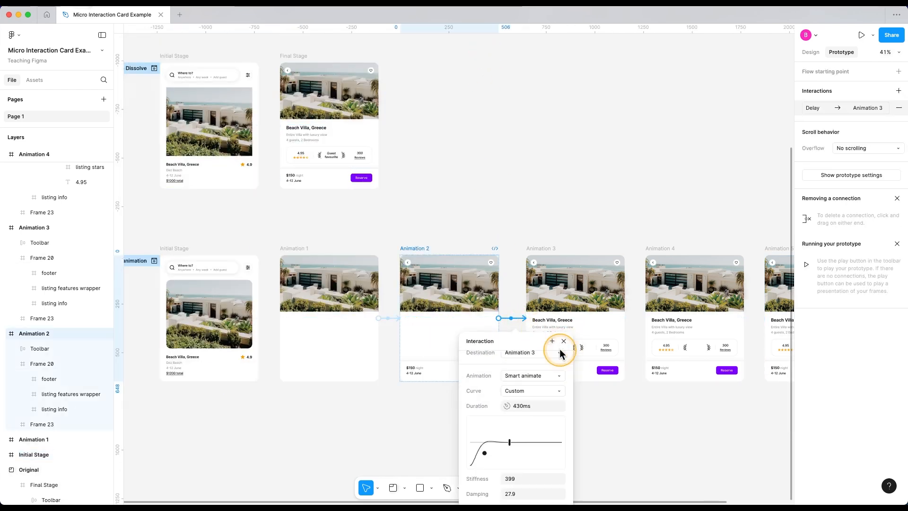
left_click_drag(485, 453, 488, 452)
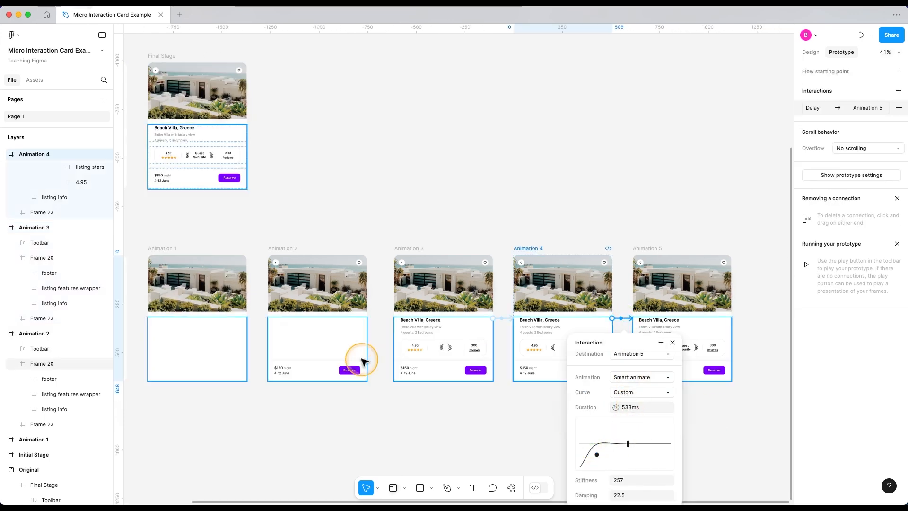
left_click(861, 35)
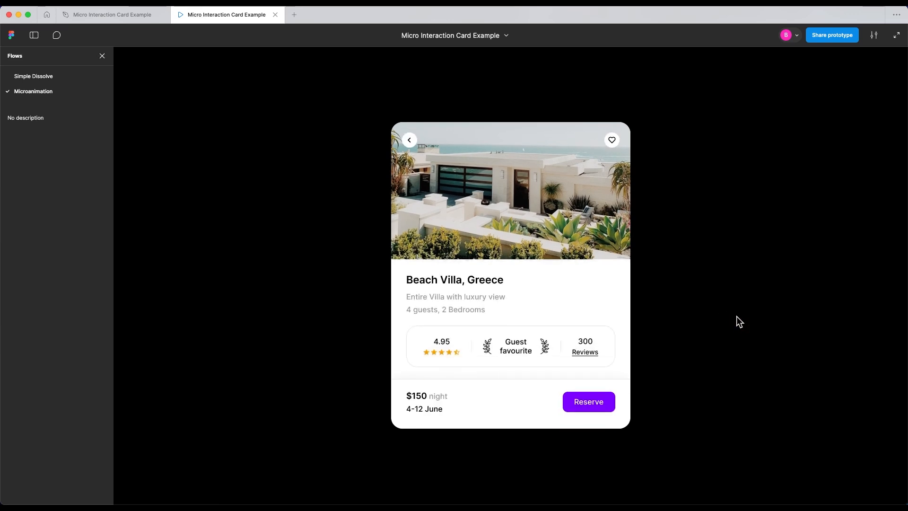
Check the Simple Dissolve flow, then restart the Microanimation flow at the Initial Stage search card.
left_click(33, 76)
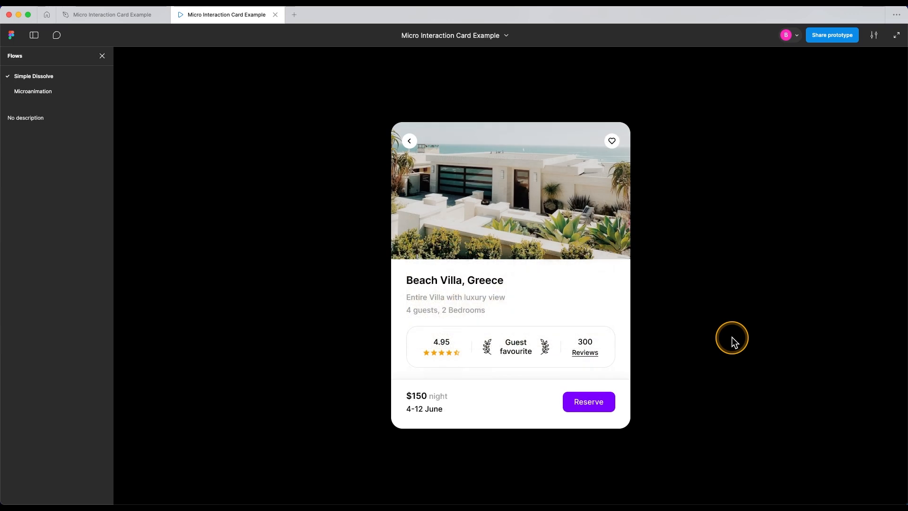
left_click(33, 91)
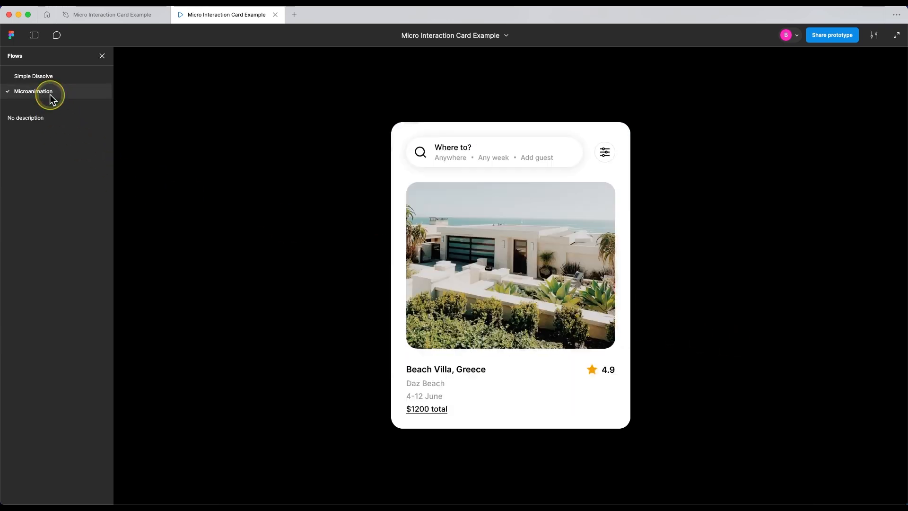